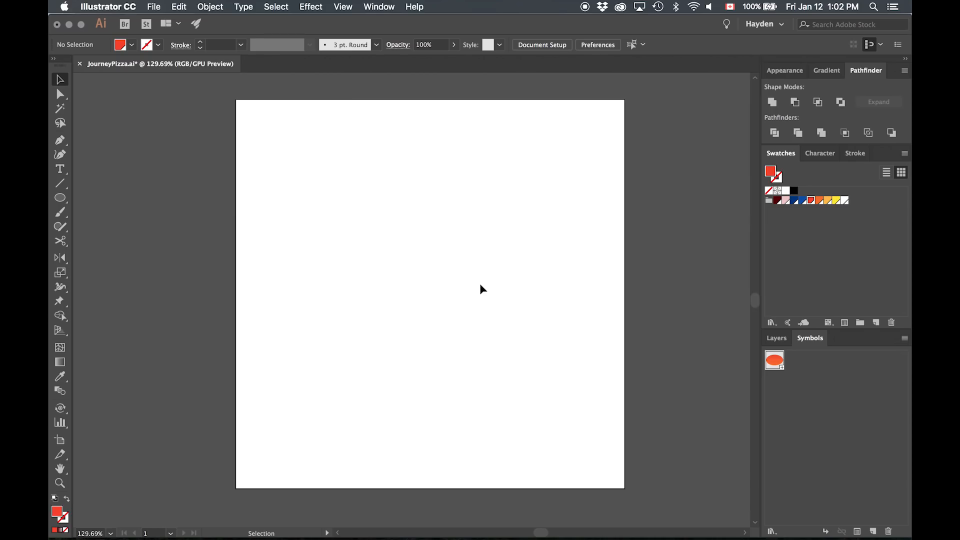
{"action": "mouse_move", "coordinate": [60, 198]}
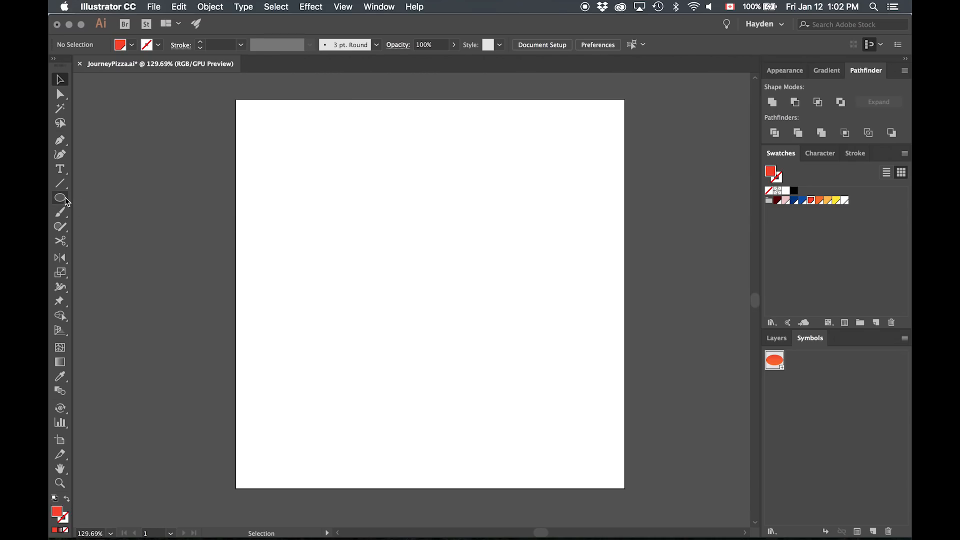
- Draw a red circle, duplicate it in place as a larger yellow circle behind it
{"action": "left_click", "coordinate": [60, 197]}
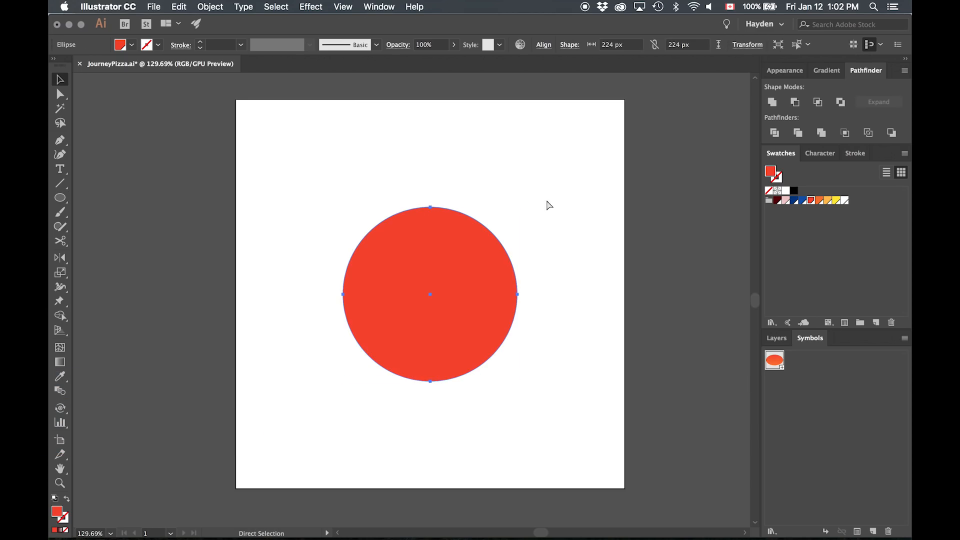
{"action": "key", "text": "cmd+f"}
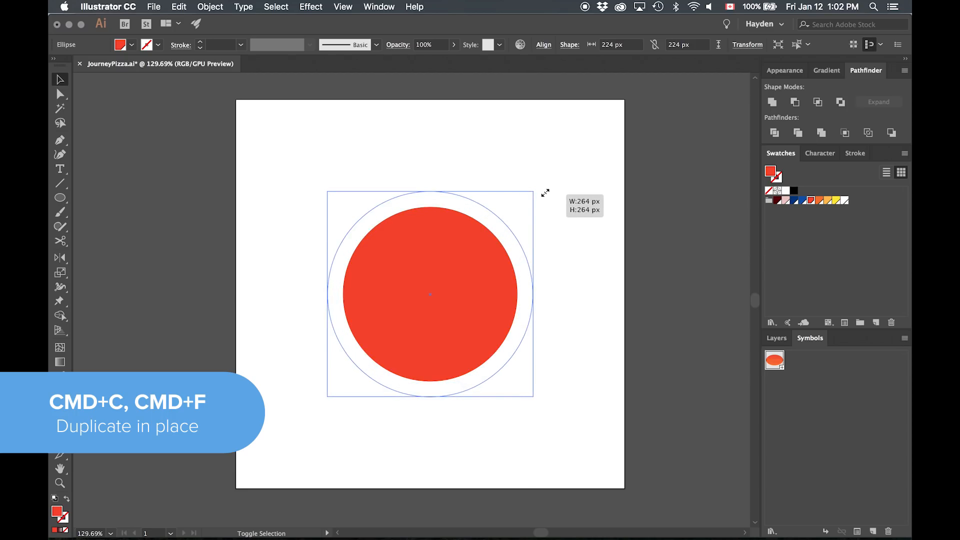
{"action": "left_click", "coordinate": [833, 200]}
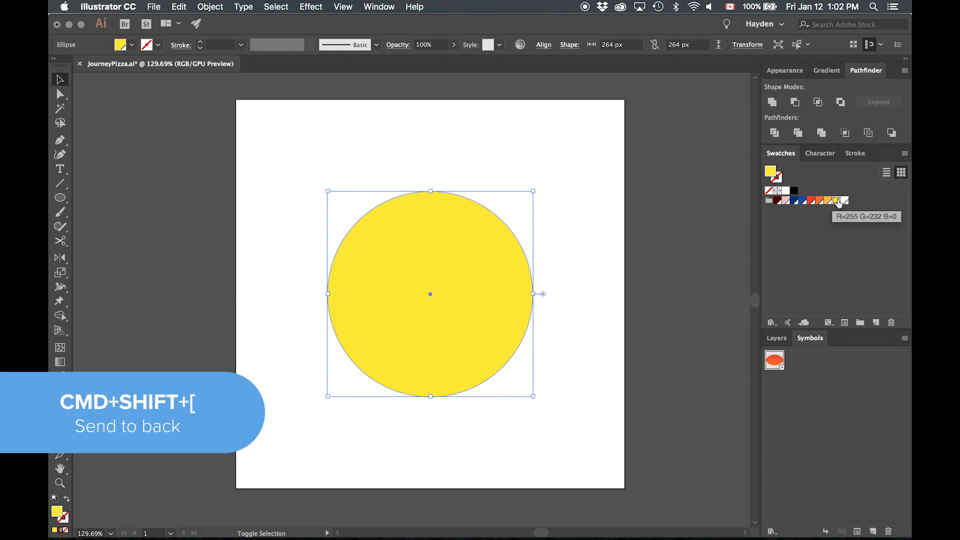
{"action": "key", "text": "cmd+shift+["}
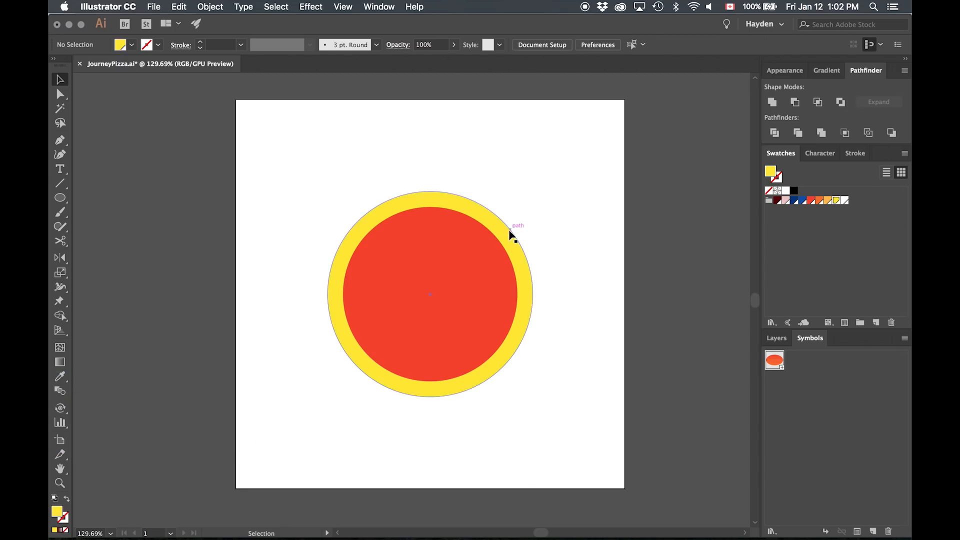
{"action": "left_click", "coordinate": [515, 225]}
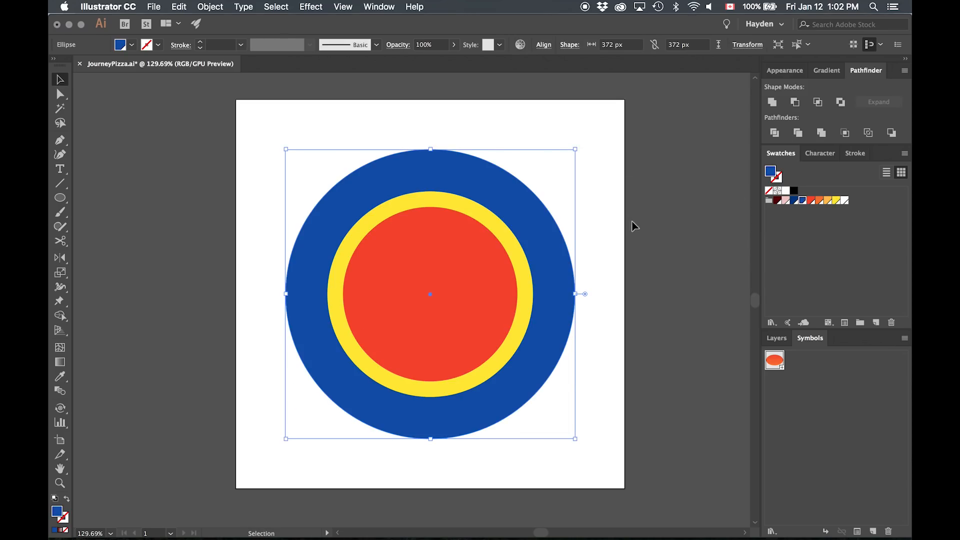
- Divide the overlapping red and yellow circles with Pathfinder and ungroup the pieces
{"action": "left_click", "coordinate": [428, 294]}
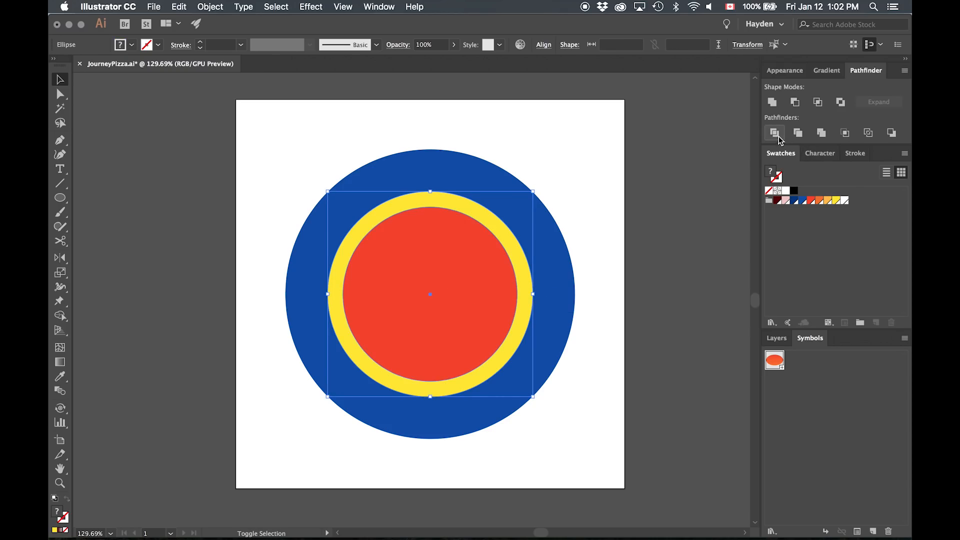
{"action": "left_click", "coordinate": [774, 132]}
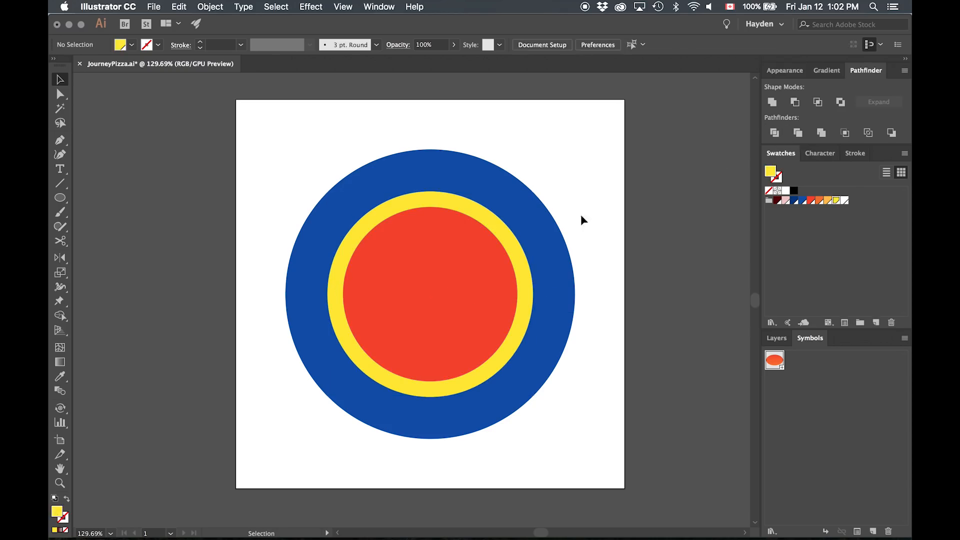
{"action": "right_click", "coordinate": [431, 294]}
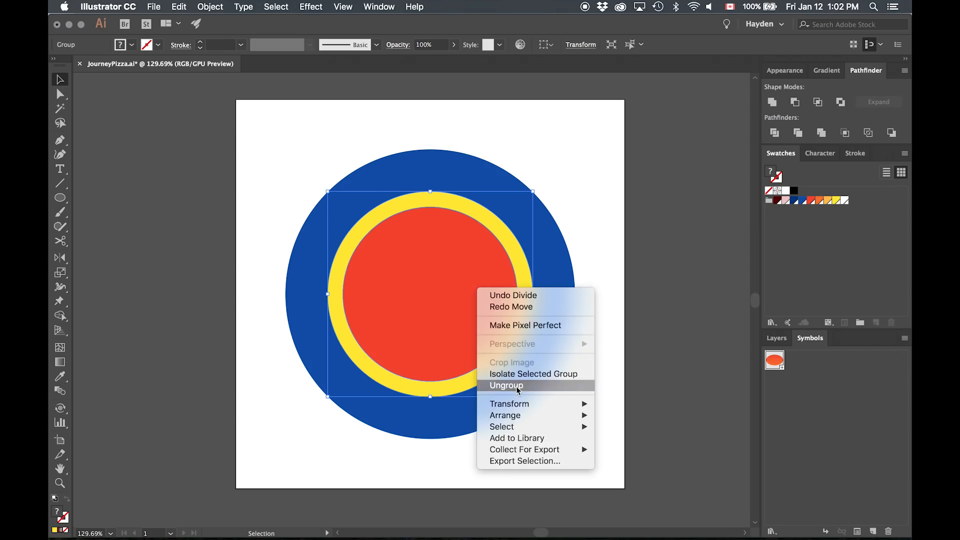
{"action": "left_click", "coordinate": [506, 385]}
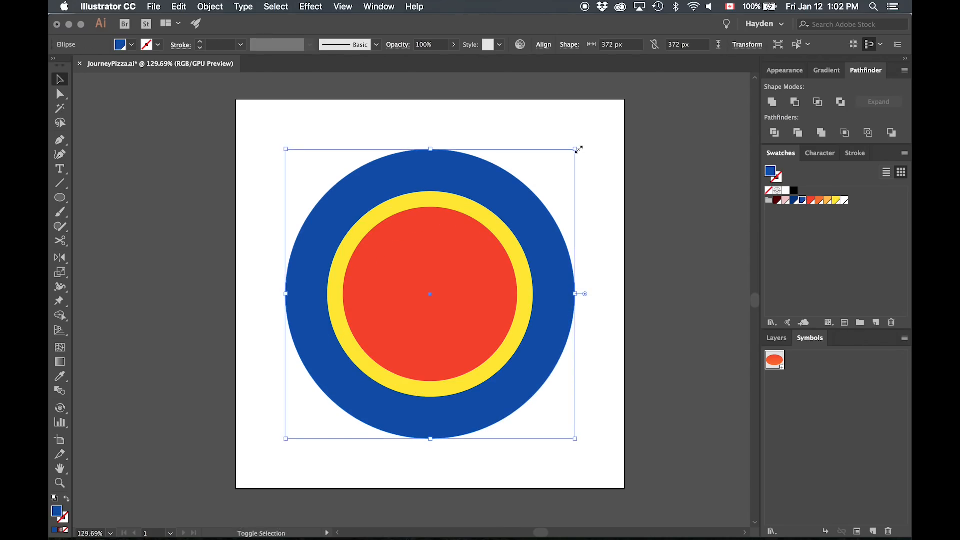
- Type 'JOURNEY PIZZA' on a slightly shrunk blue circle copy and move it to the bottom
{"action": "left_click_drag", "start_coordinate": [575, 148], "coordinate": [569, 158]}
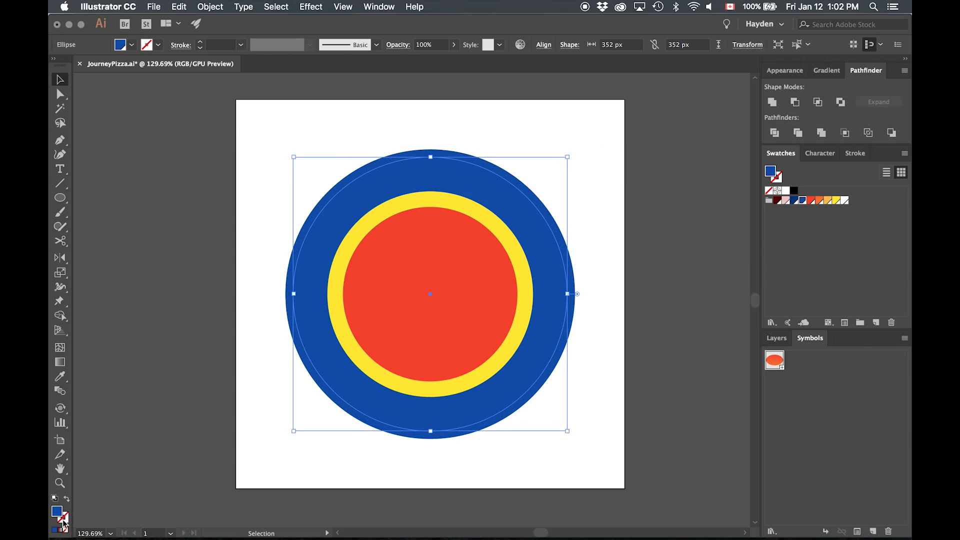
{"action": "left_click", "coordinate": [60, 169]}
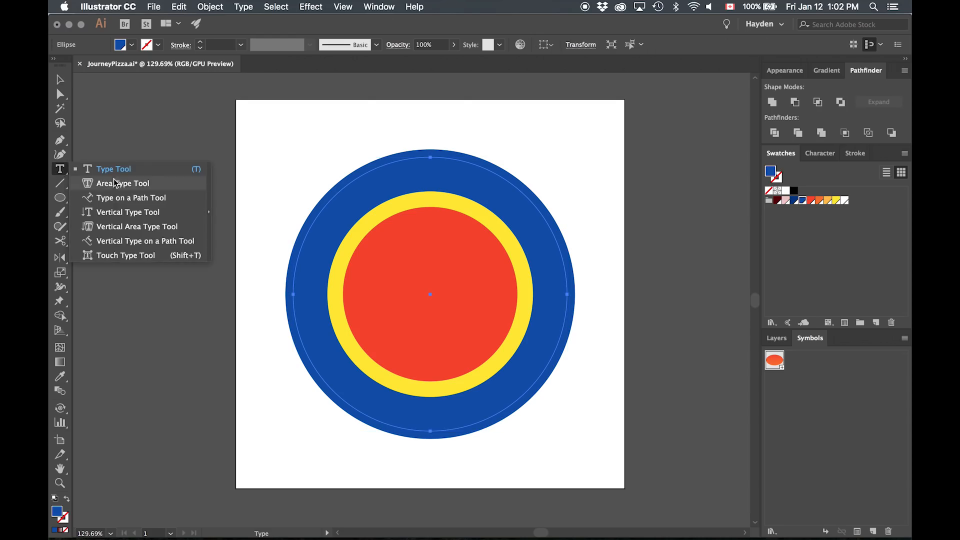
{"action": "left_click", "coordinate": [131, 197]}
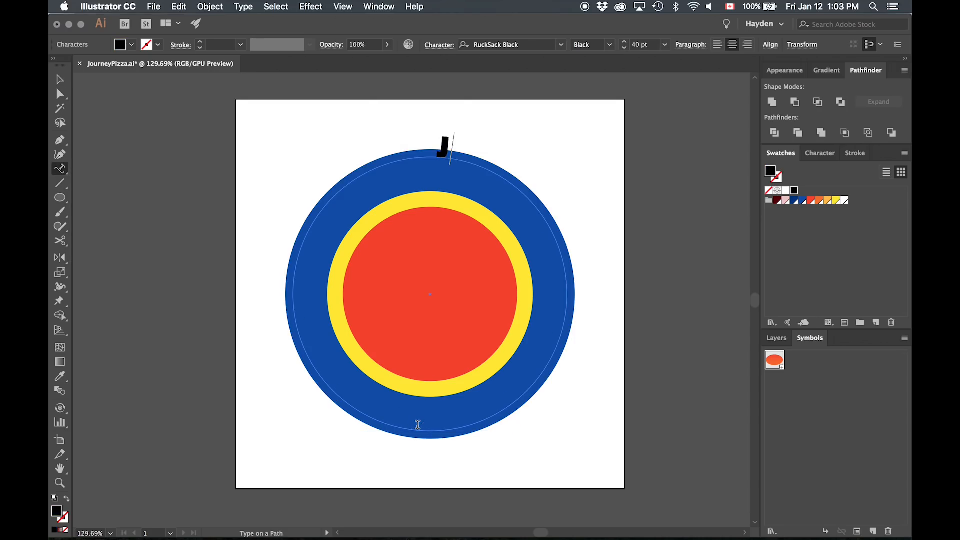
{"action": "type", "text": "JOURNEY PIZZA"}
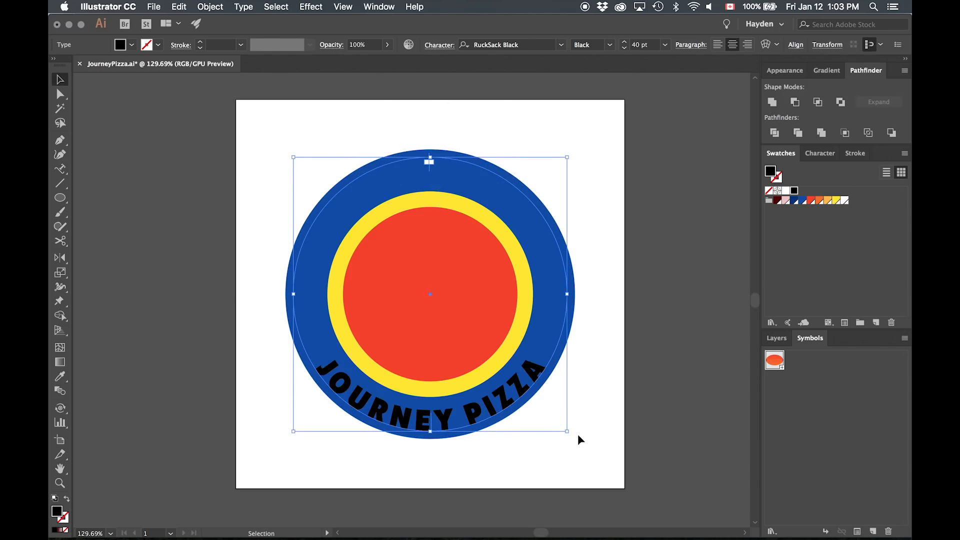
{"action": "left_click_drag", "start_coordinate": [567, 432], "coordinate": [568, 433]}
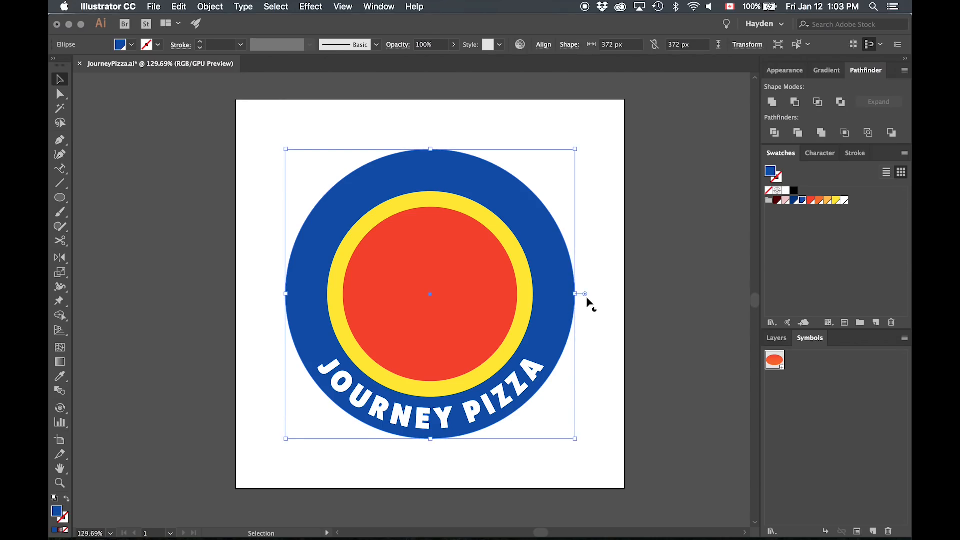
- Trim the blue circle into a lower arc banner and pick red fill for the dots
{"action": "left_click_drag", "start_coordinate": [582, 294], "coordinate": [291, 360]}
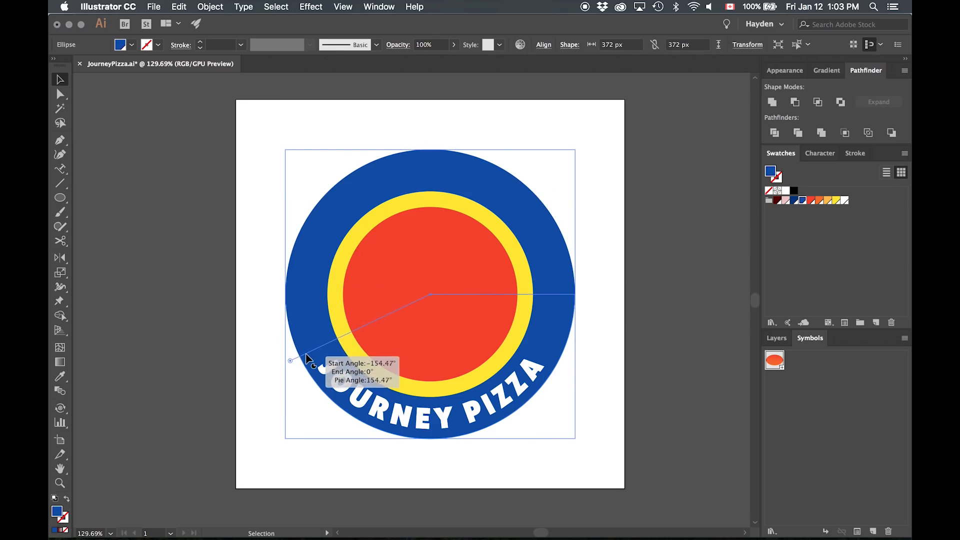
{"action": "left_click_drag", "start_coordinate": [291, 360], "coordinate": [584, 300]}
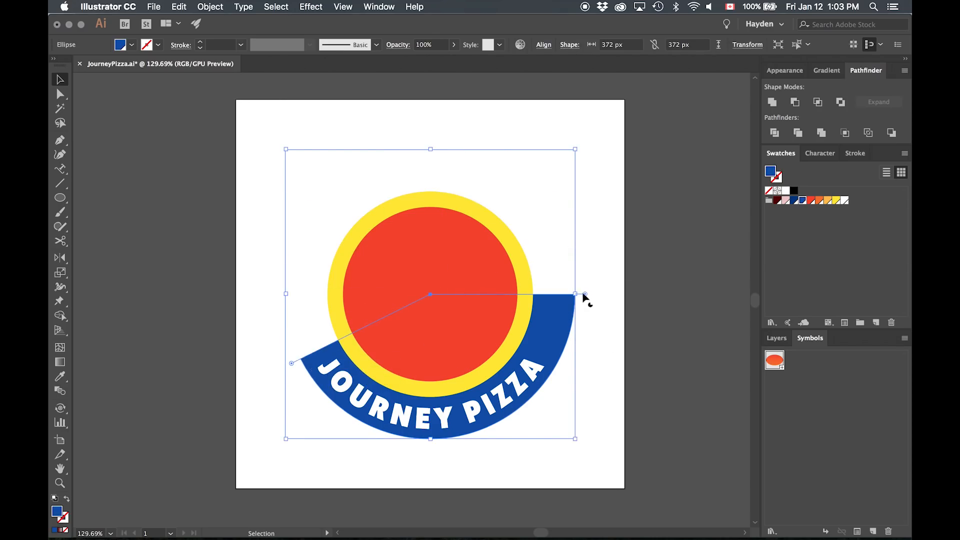
{"action": "left_click_drag", "start_coordinate": [583, 295], "coordinate": [568, 363]}
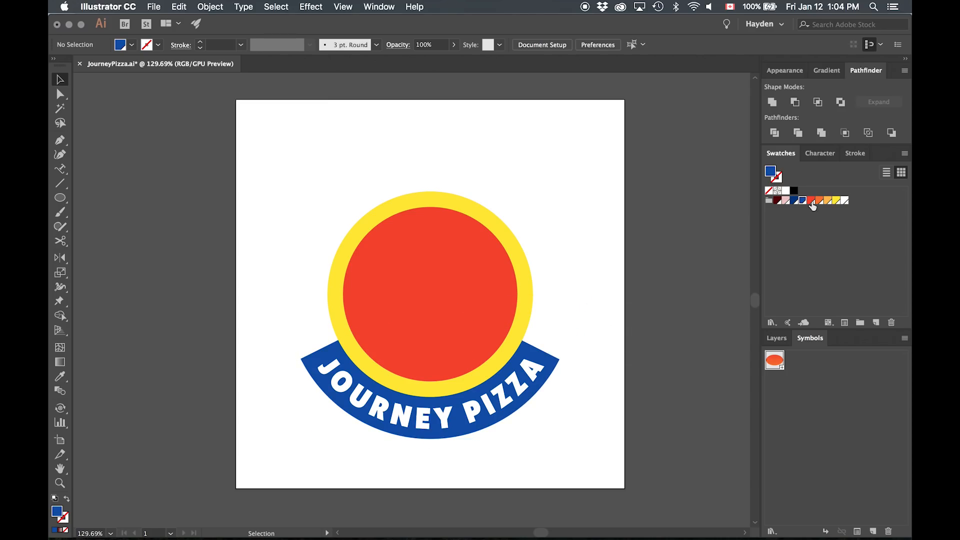
{"action": "left_click", "coordinate": [809, 201]}
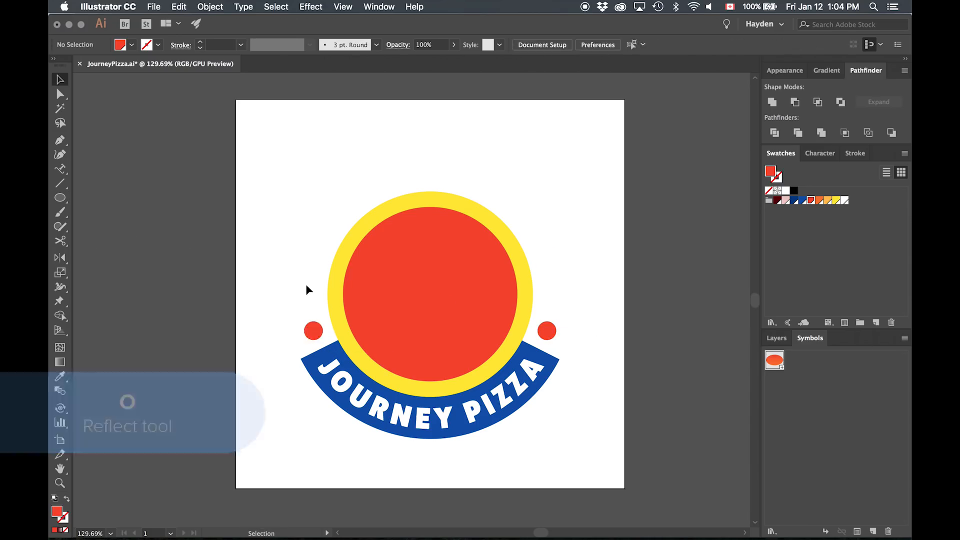
- Draw a diagonal Pen line across the red circle with a blue stroke, weight 15 pt
{"action": "left_click", "coordinate": [60, 140]}
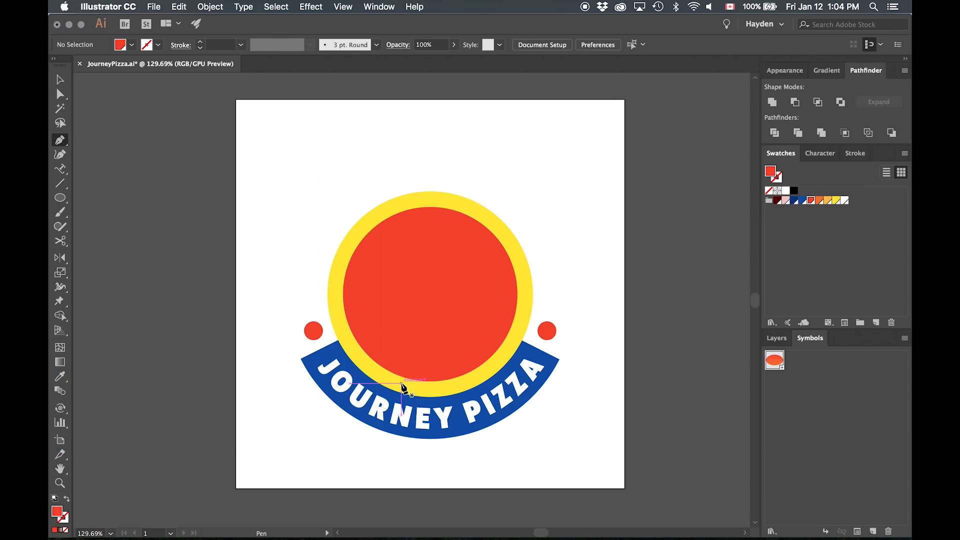
{"action": "left_click_drag", "start_coordinate": [403, 384], "coordinate": [496, 221]}
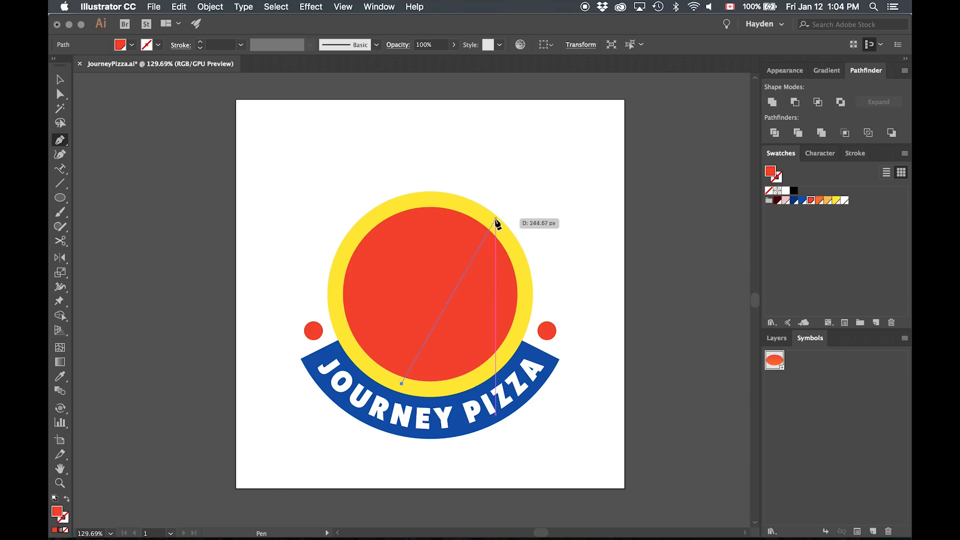
{"action": "left_click", "coordinate": [495, 223]}
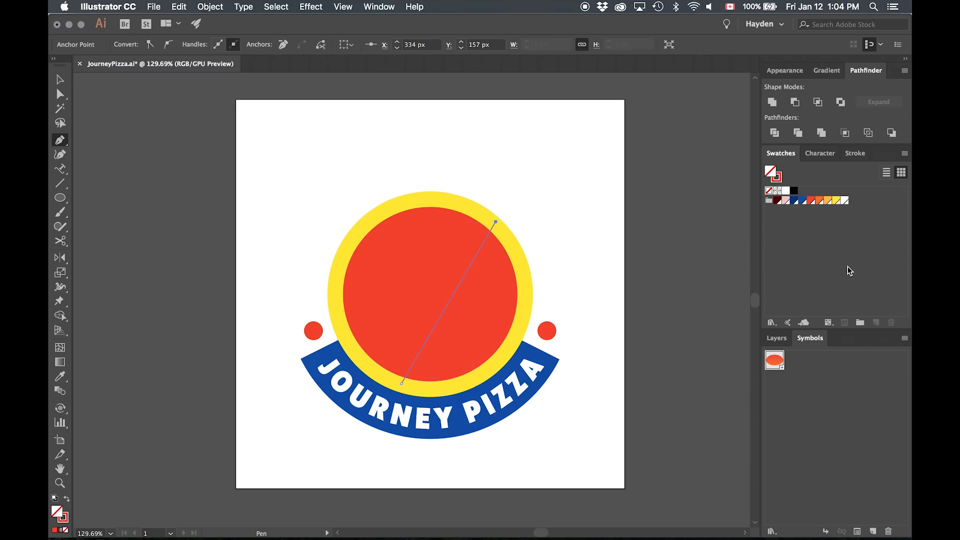
{"action": "left_click", "coordinate": [773, 176]}
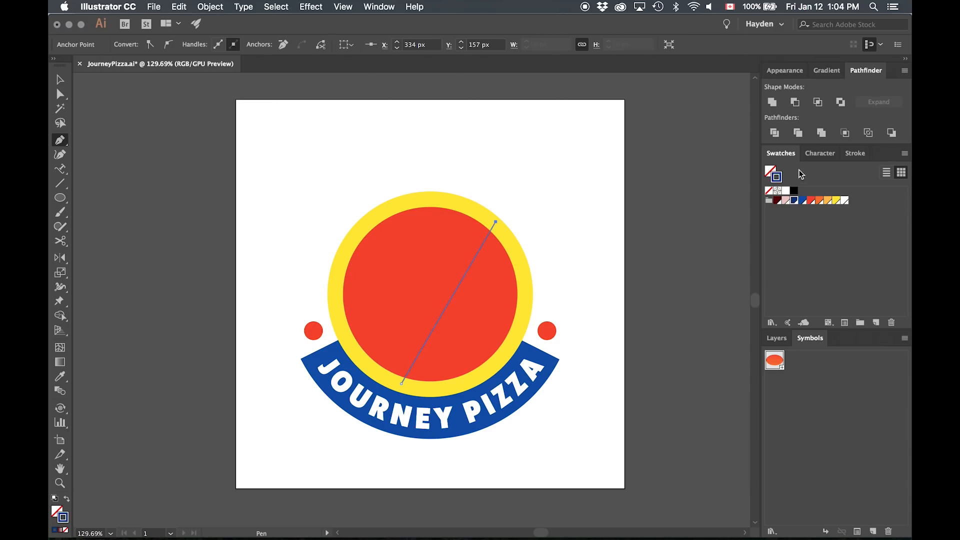
{"action": "left_click", "coordinate": [855, 153]}
{"action": "type", "text": "15"}
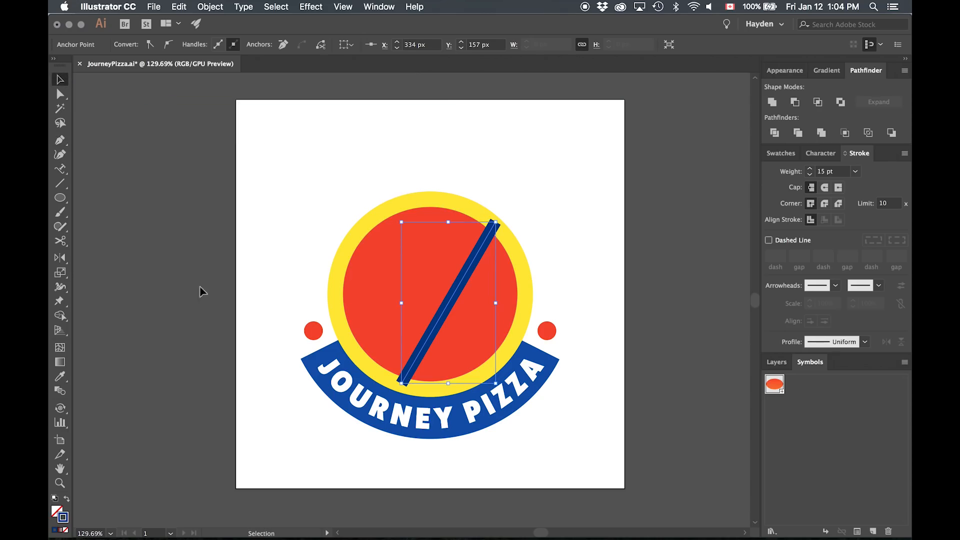
{"action": "mouse_move", "coordinate": [101, 325]}
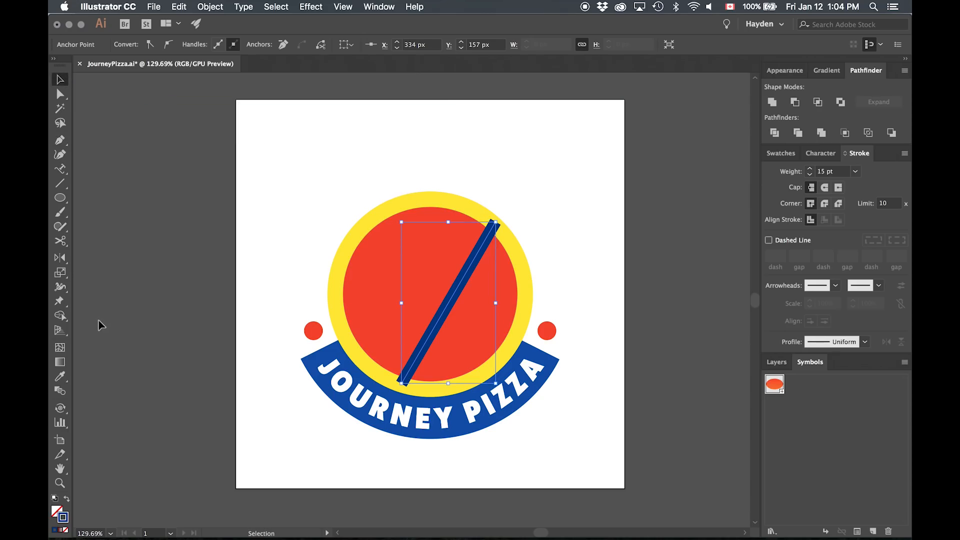
- Widen the line's top end and place a blue ball in front at the tip
{"action": "key", "text": "shift+w"}
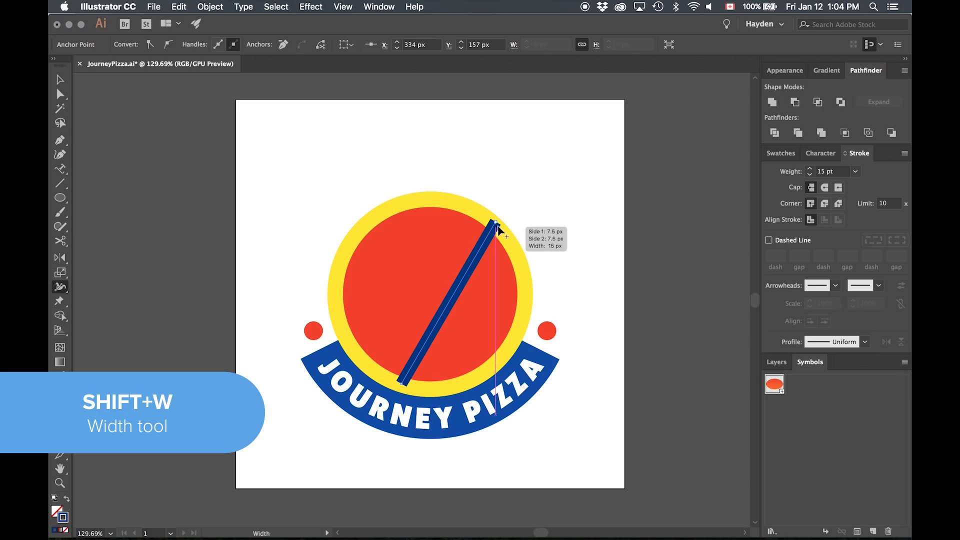
{"action": "left_click_drag", "start_coordinate": [490, 233], "coordinate": [506, 242]}
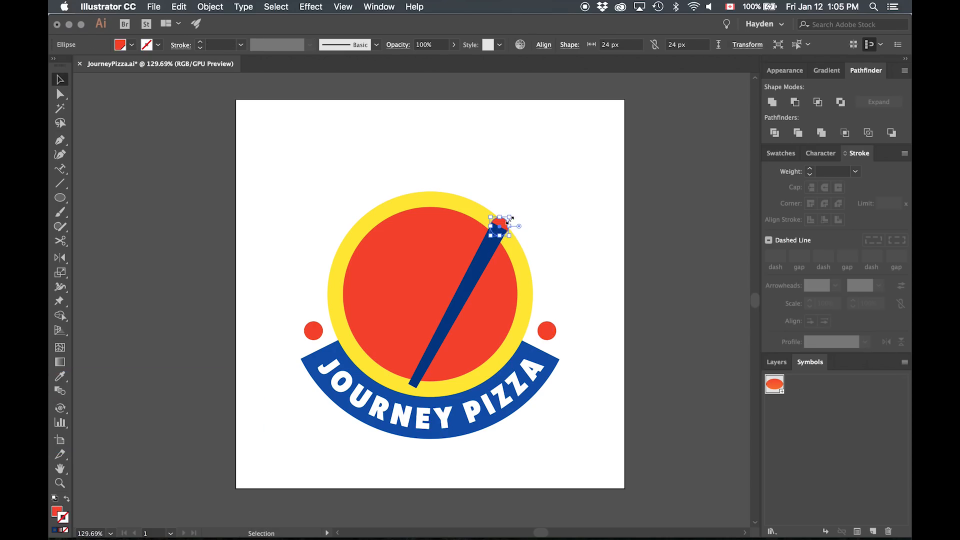
{"action": "key", "text": "cmd+shift+]"}
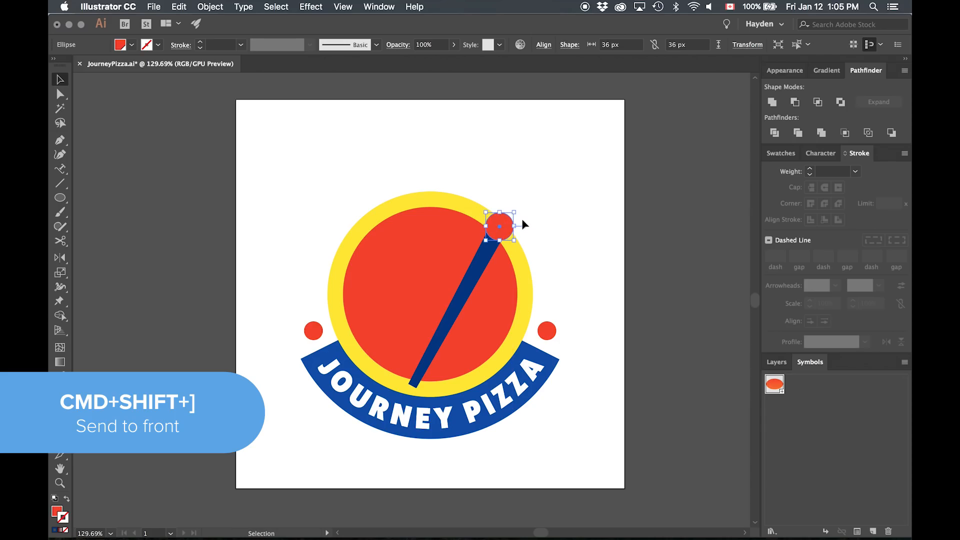
{"action": "left_click", "coordinate": [801, 200]}
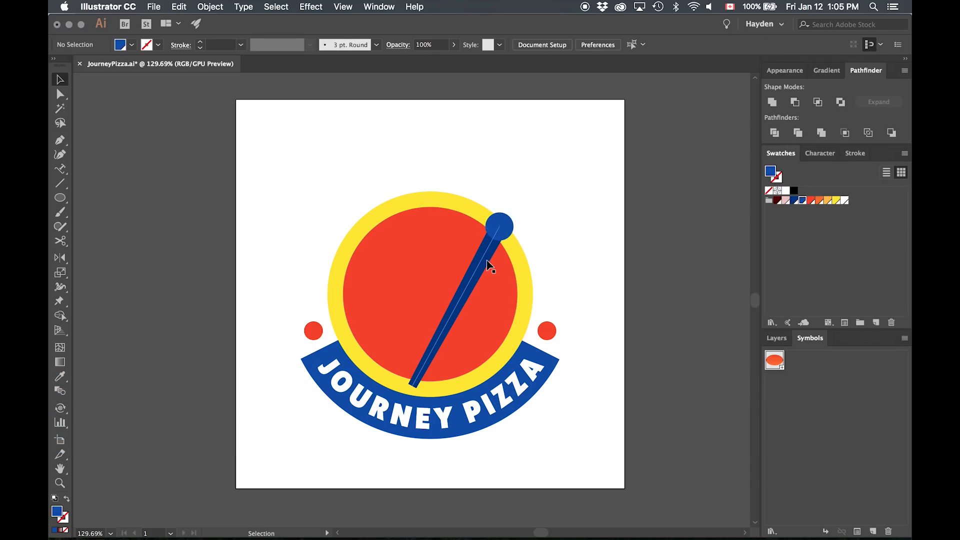
- Outline the stroke of the tapered blue flagpole line
{"action": "left_click", "coordinate": [210, 7]}
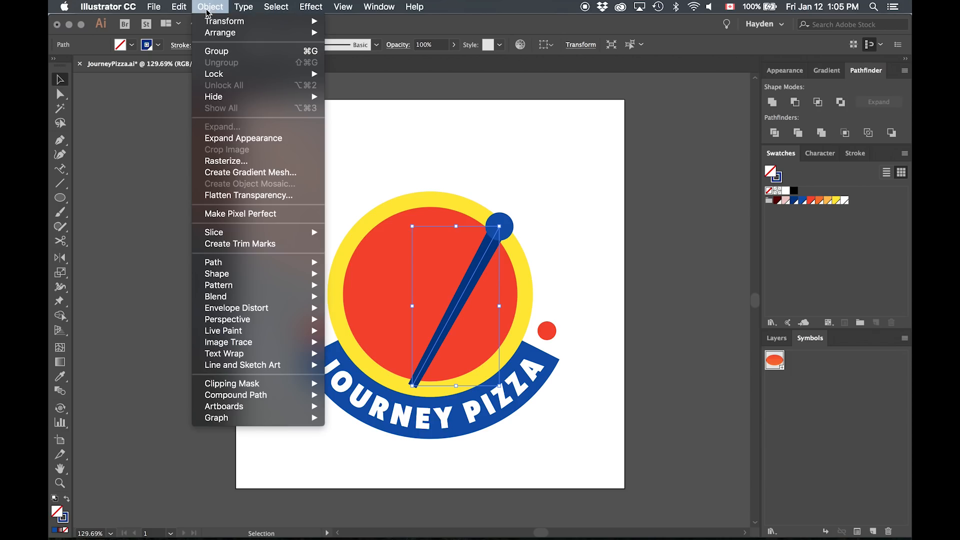
{"action": "mouse_move", "coordinate": [213, 262]}
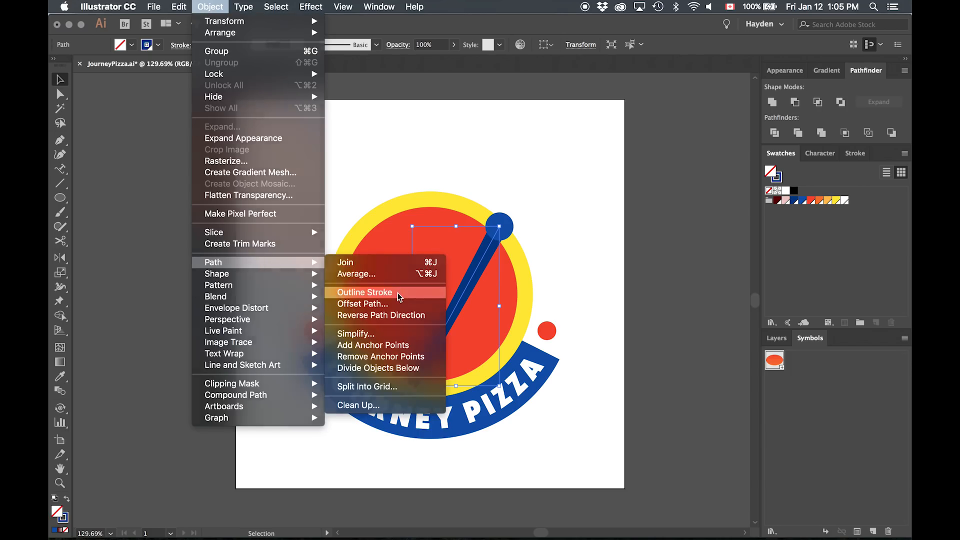
{"action": "left_click", "coordinate": [365, 292]}
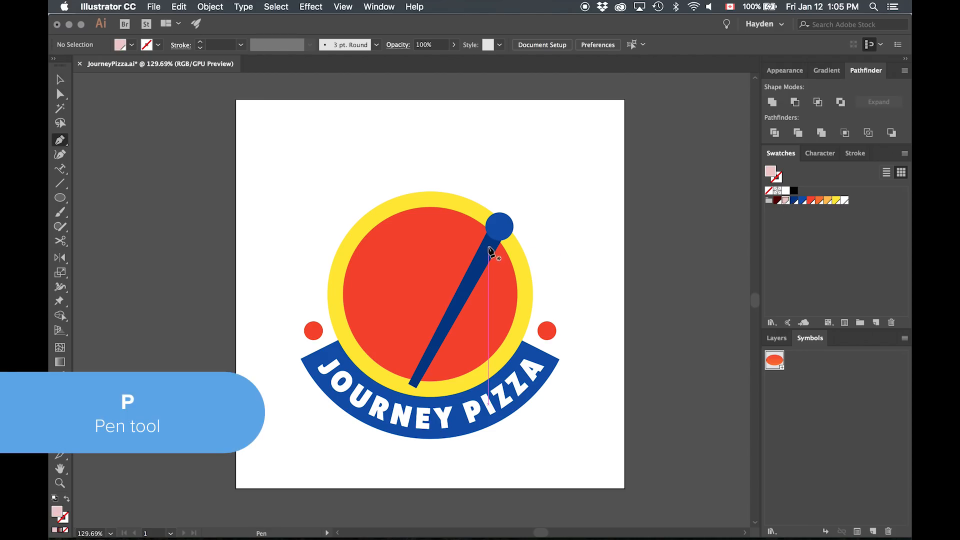
- Draw a triangular flag beside the pole and apply a Wave warp with 64% bend
{"action": "left_click", "coordinate": [440, 339]}
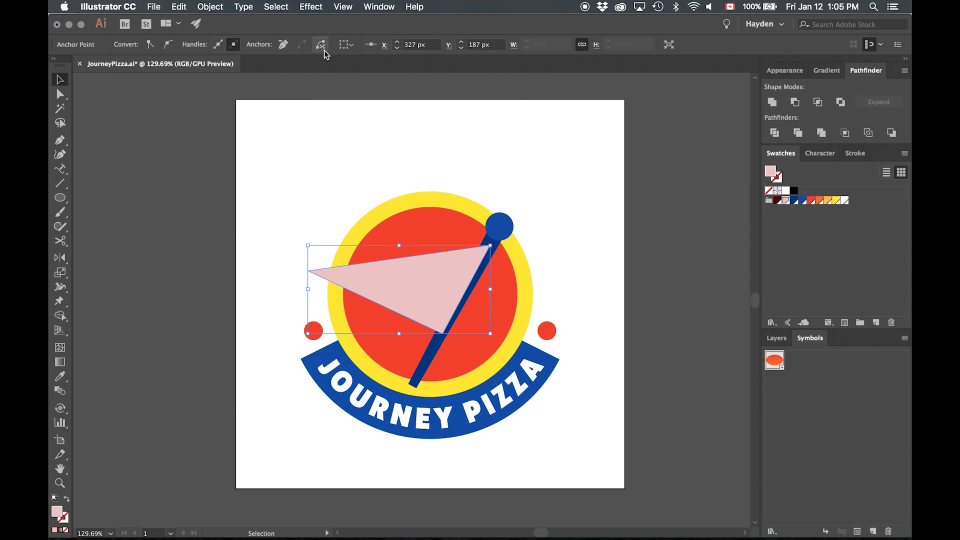
{"action": "left_click", "coordinate": [311, 6]}
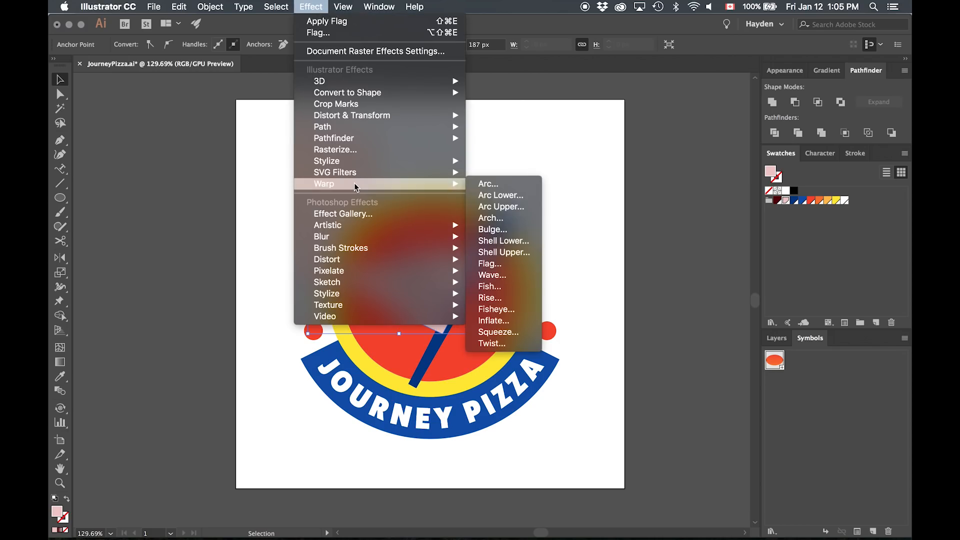
{"action": "left_click", "coordinate": [492, 275]}
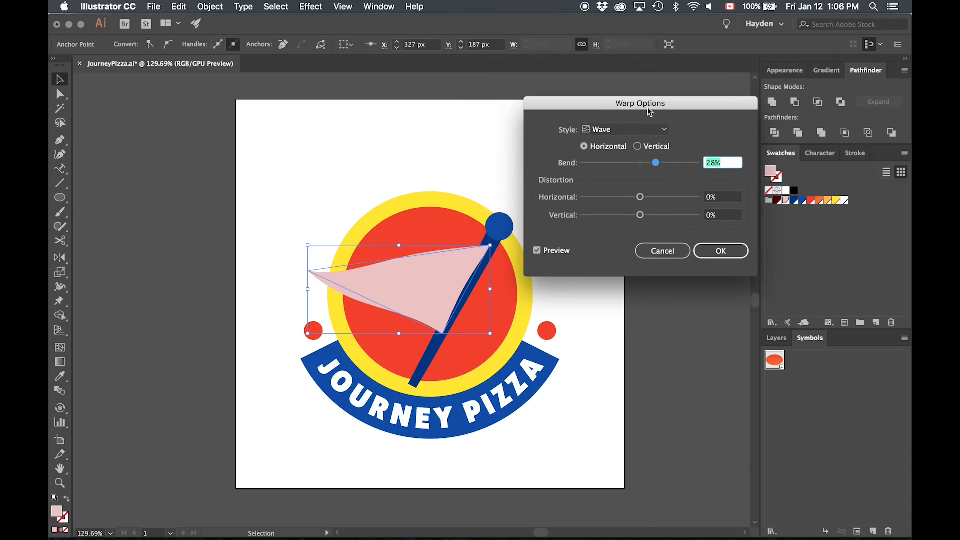
{"action": "left_click_drag", "start_coordinate": [656, 162], "coordinate": [667, 163]}
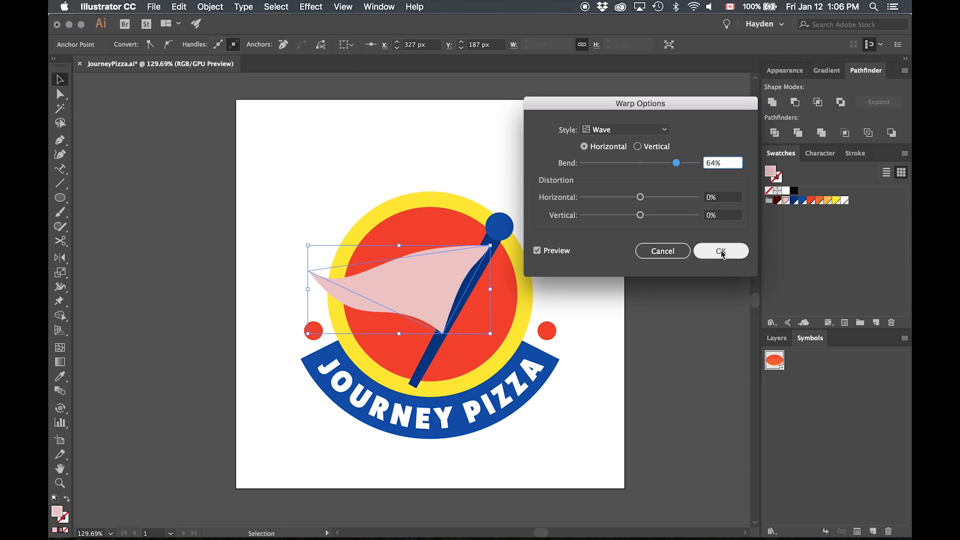
{"action": "left_click", "coordinate": [721, 251]}
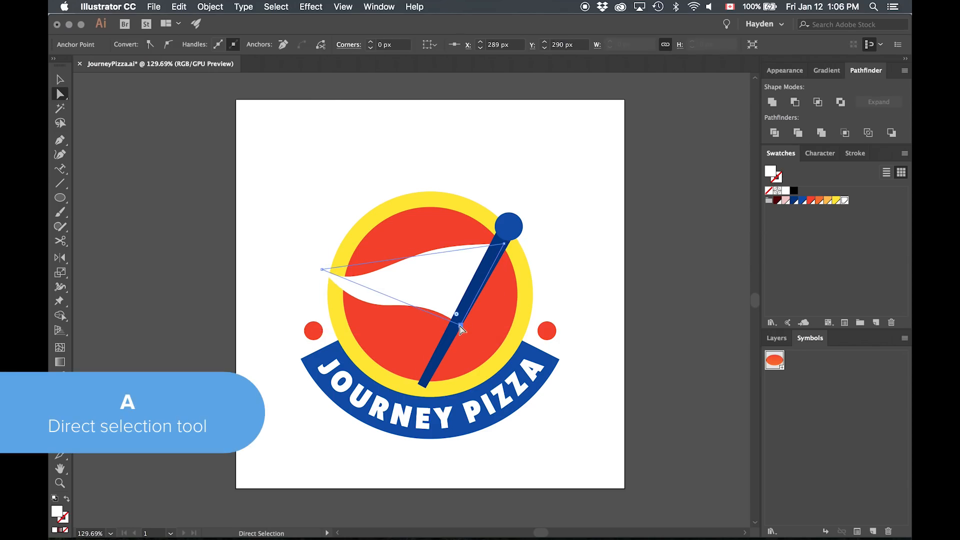
- Move the flag's lower corner onto the pole
{"action": "left_click_drag", "start_coordinate": [466, 331], "coordinate": [461, 331]}
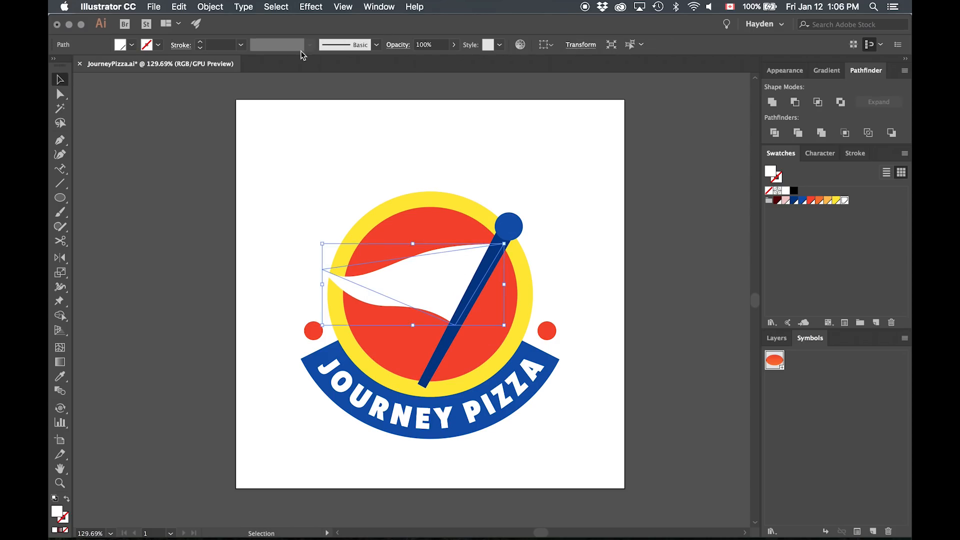
{"action": "left_click", "coordinate": [210, 6]}
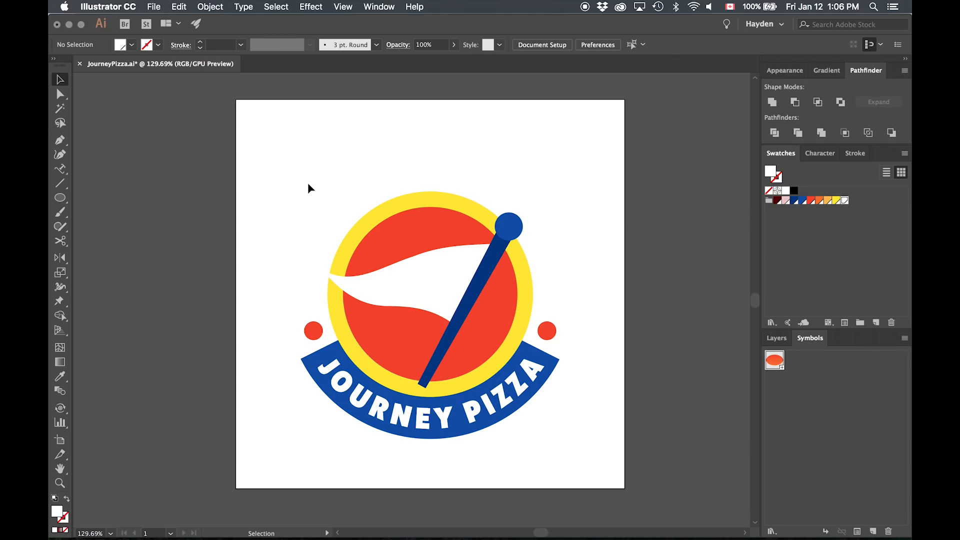
{"action": "mouse_move", "coordinate": [134, 361]}
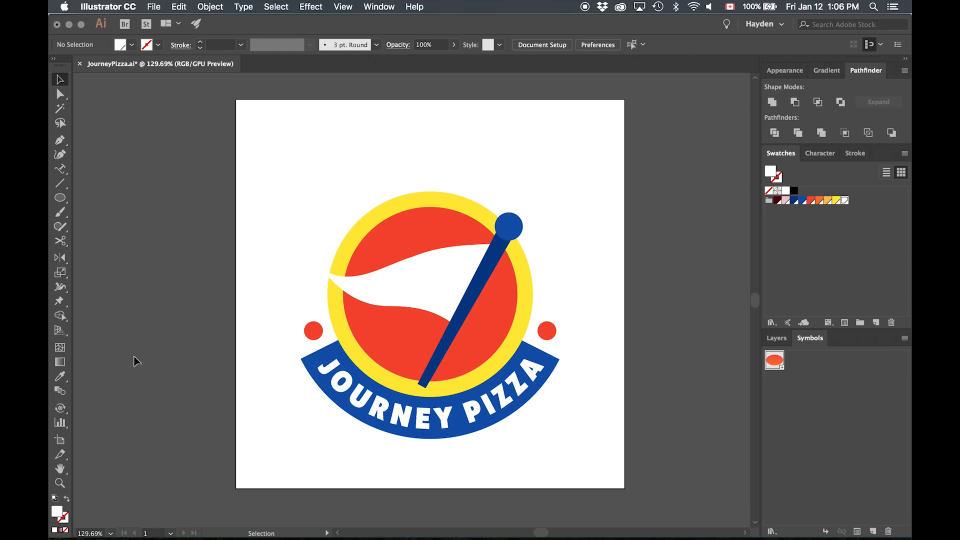
- Spray pepperoni symbols over the flag and shift them apart
{"action": "left_click", "coordinate": [59, 408]}
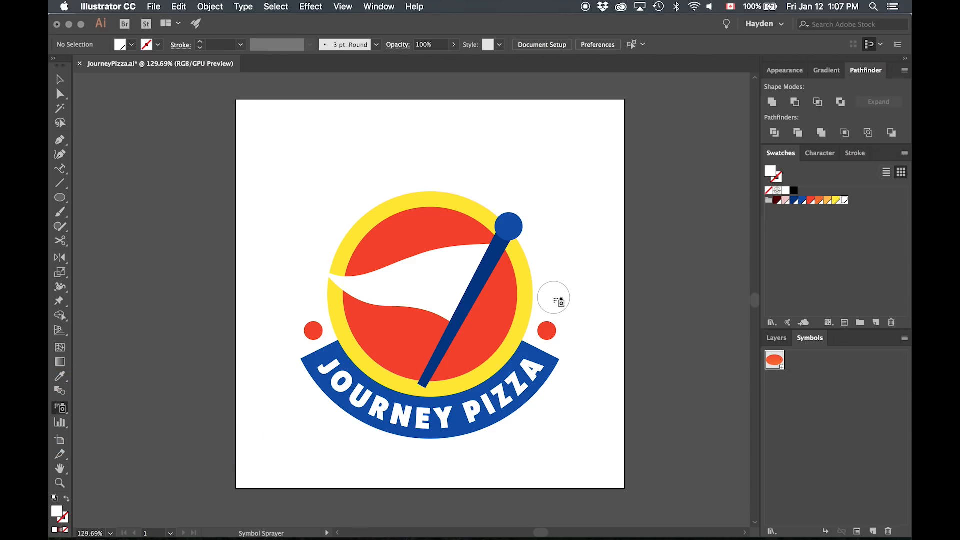
{"action": "mouse_move", "coordinate": [460, 264]}
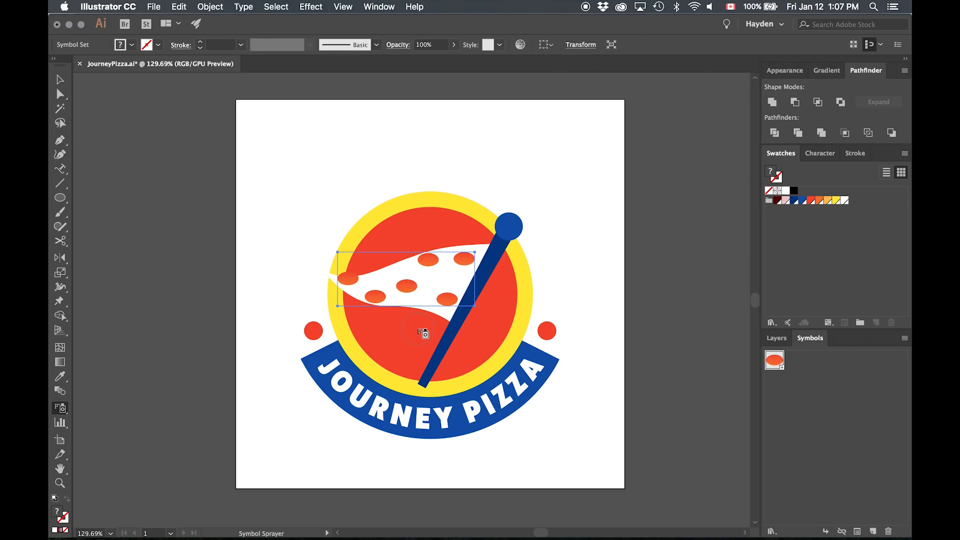
{"action": "left_click", "coordinate": [60, 409]}
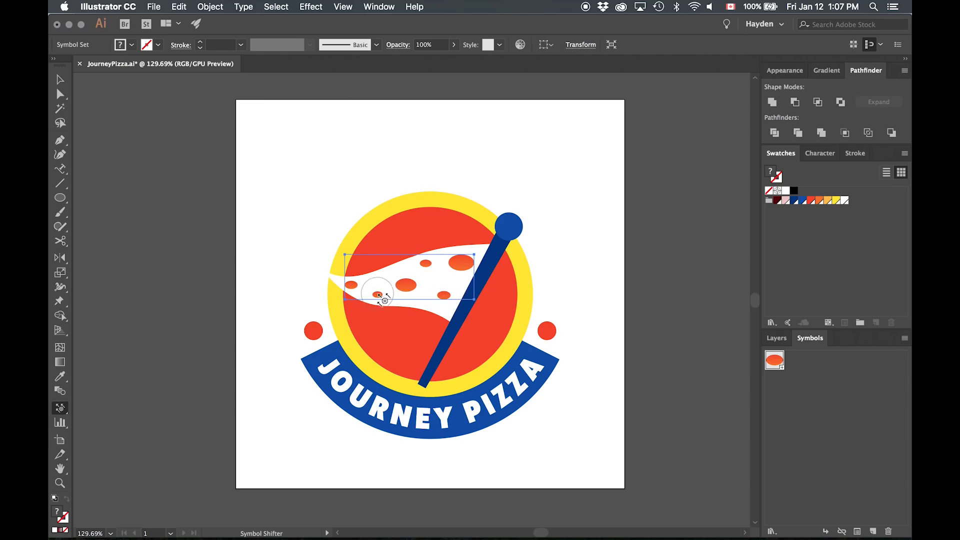
- Resize some pepperoni symbol instances on the flag with the Symbol Sizer Tool, then deselect
{"action": "left_click", "coordinate": [60, 408]}
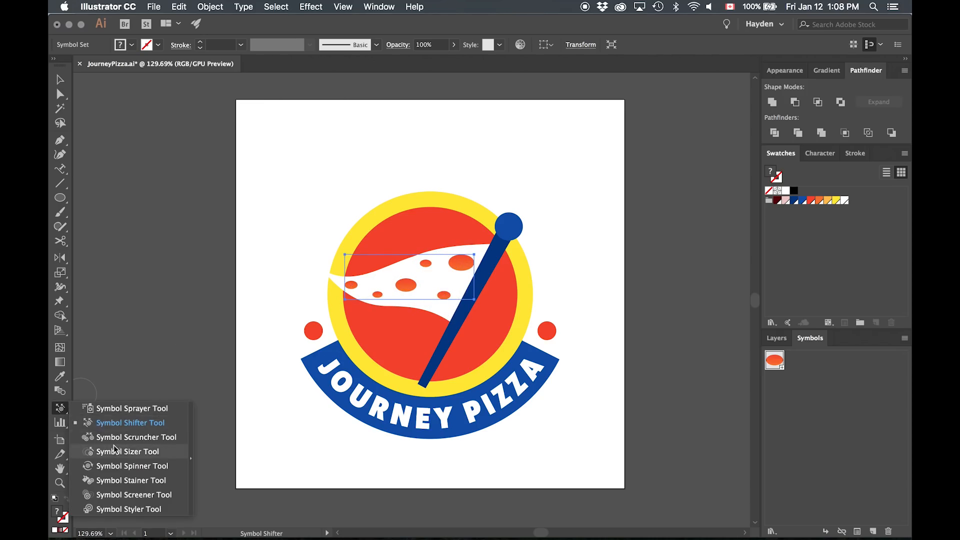
{"action": "left_click", "coordinate": [129, 466]}
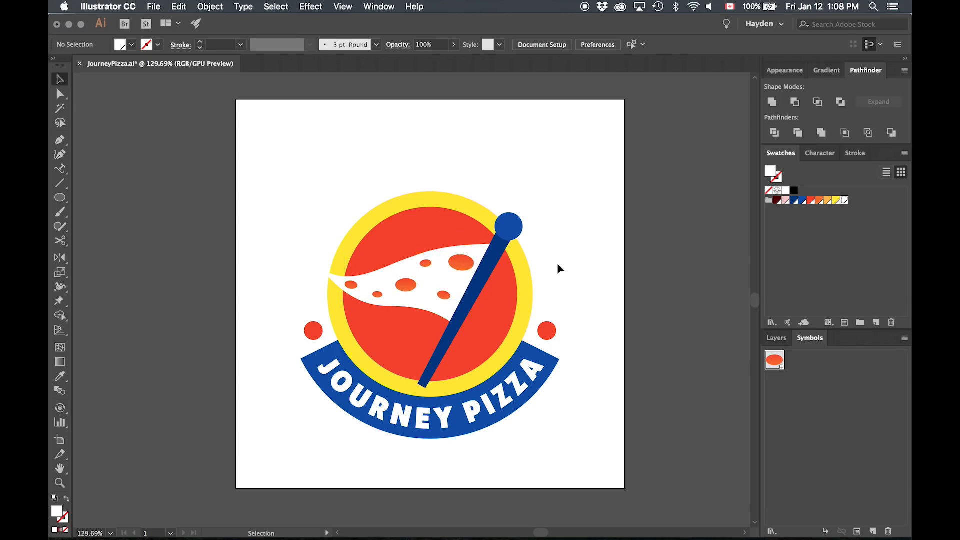
{"action": "left_click", "coordinate": [506, 302]}
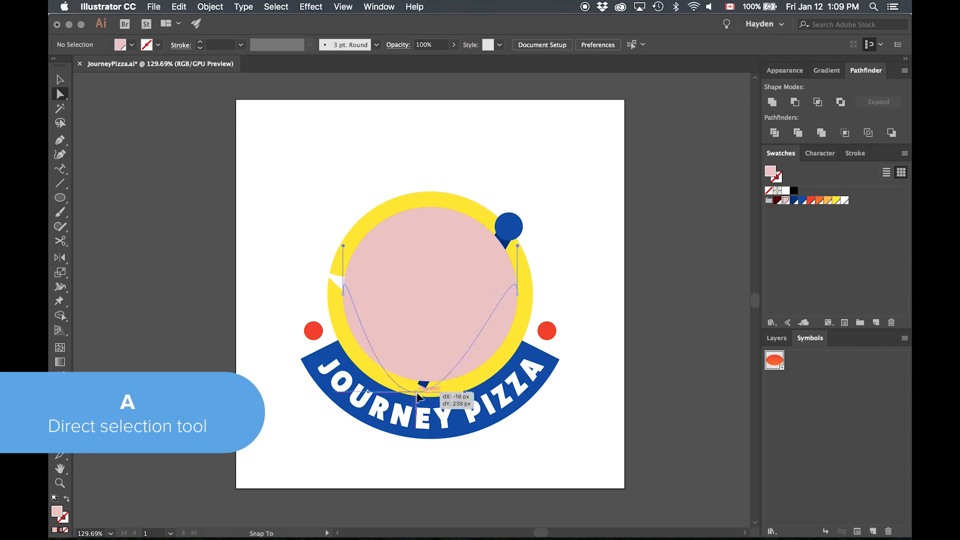
- Drag the flagpole's bottom anchor points down so the pole lines up with the blue knob
{"action": "left_click_drag", "start_coordinate": [422, 397], "coordinate": [422, 442]}
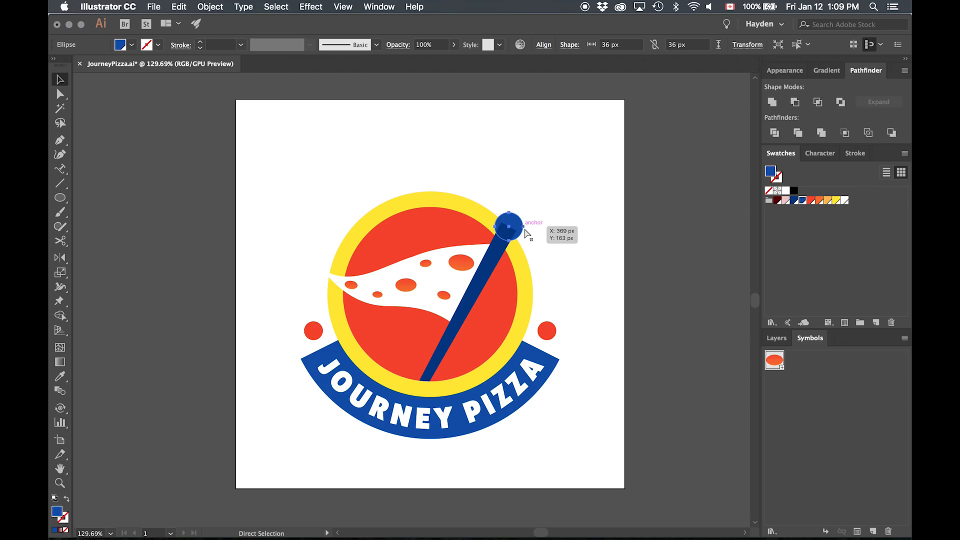
{"action": "key", "text": "cmd+shift+]"}
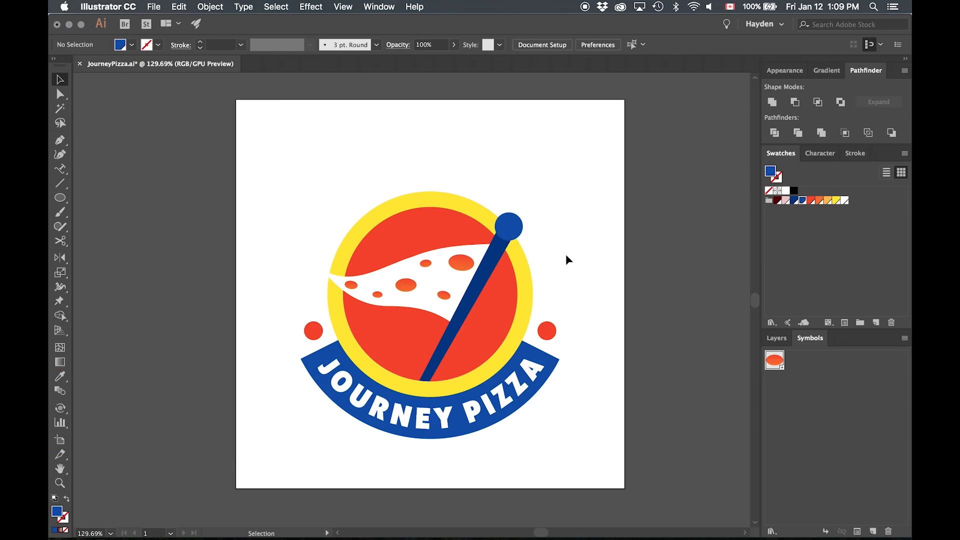
- Apply linear gradients to the inner circle and outer ring, running vertically at -90°
{"action": "left_click", "coordinate": [508, 300]}
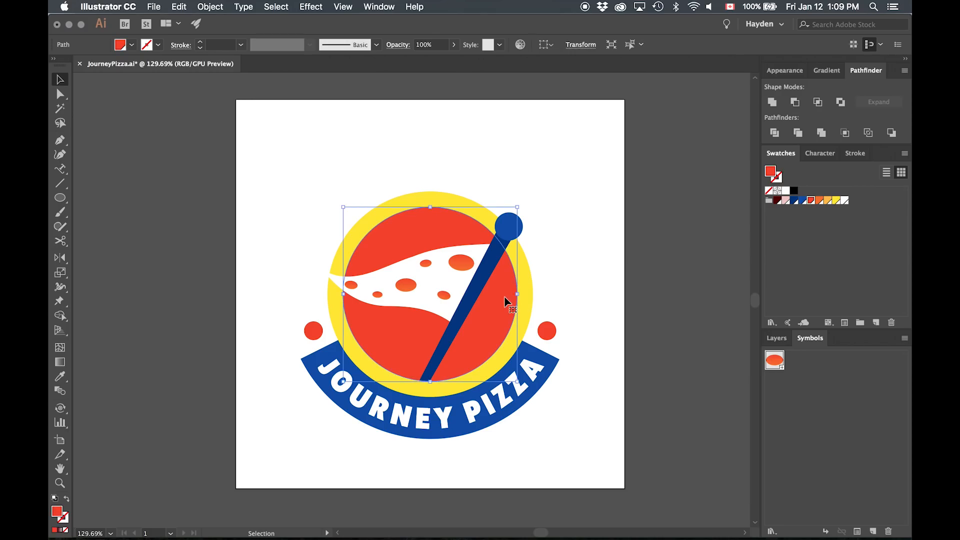
{"action": "left_click", "coordinate": [828, 70]}
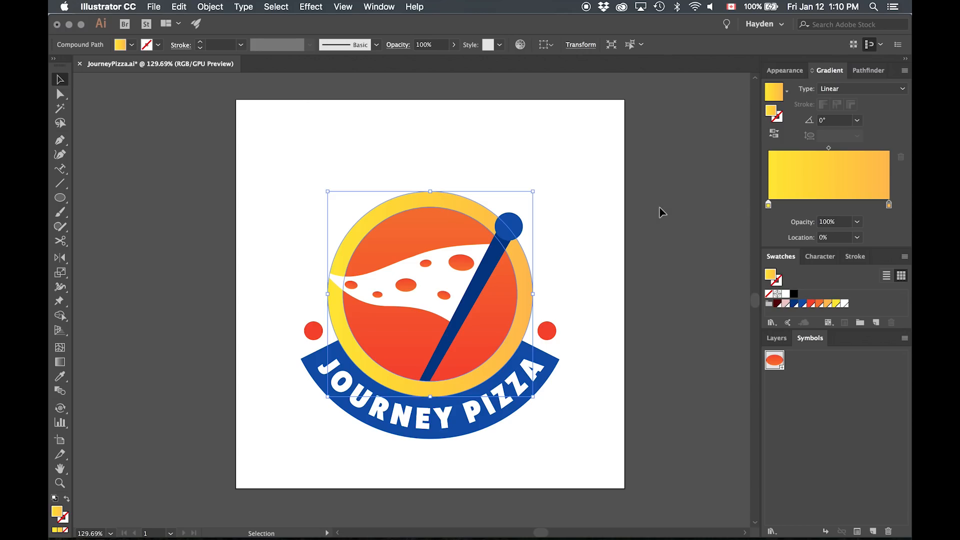
{"action": "left_click", "coordinate": [59, 361]}
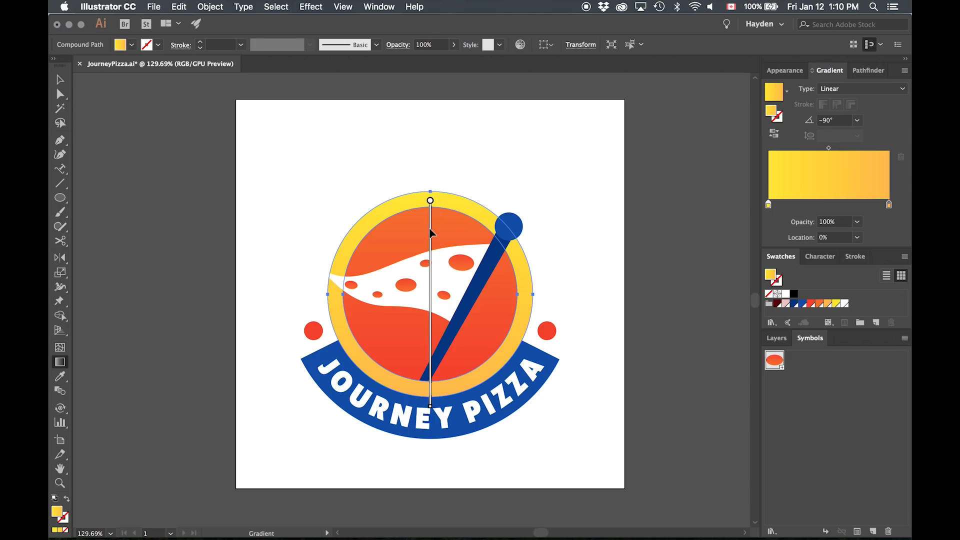
{"action": "left_click", "coordinate": [505, 175]}
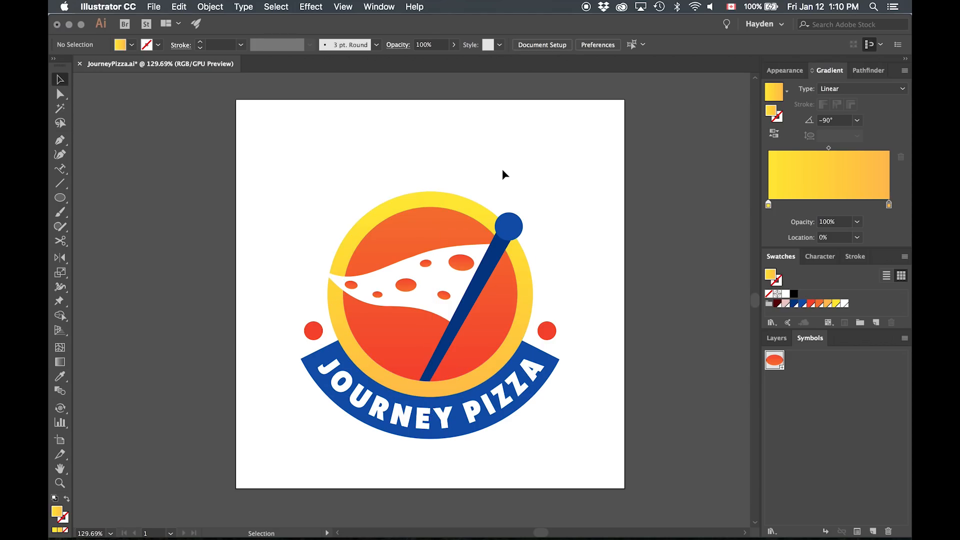
- Give the pole a blue linear gradient and eyedrop it onto the knob as a radial gradient
{"action": "left_click", "coordinate": [546, 331]}
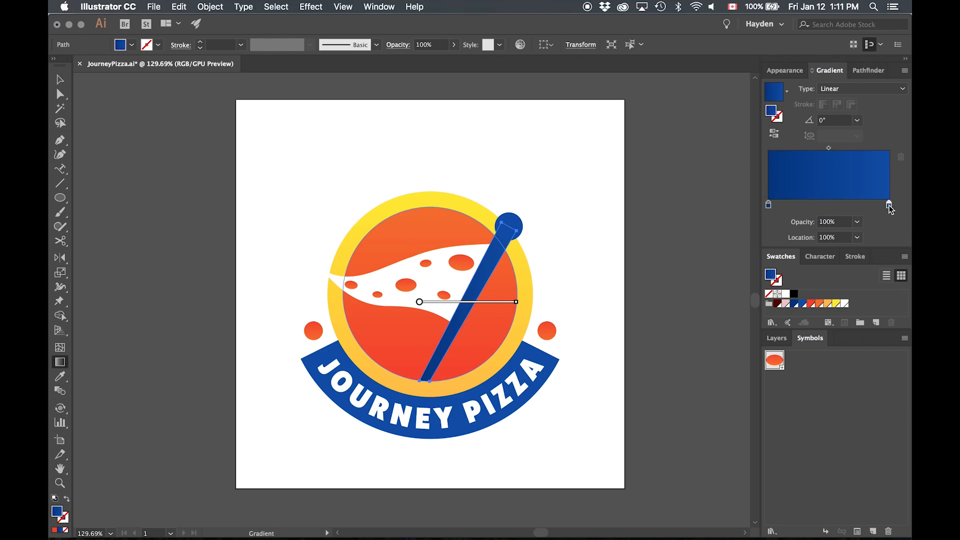
{"action": "left_click_drag", "start_coordinate": [515, 301], "coordinate": [425, 382]}
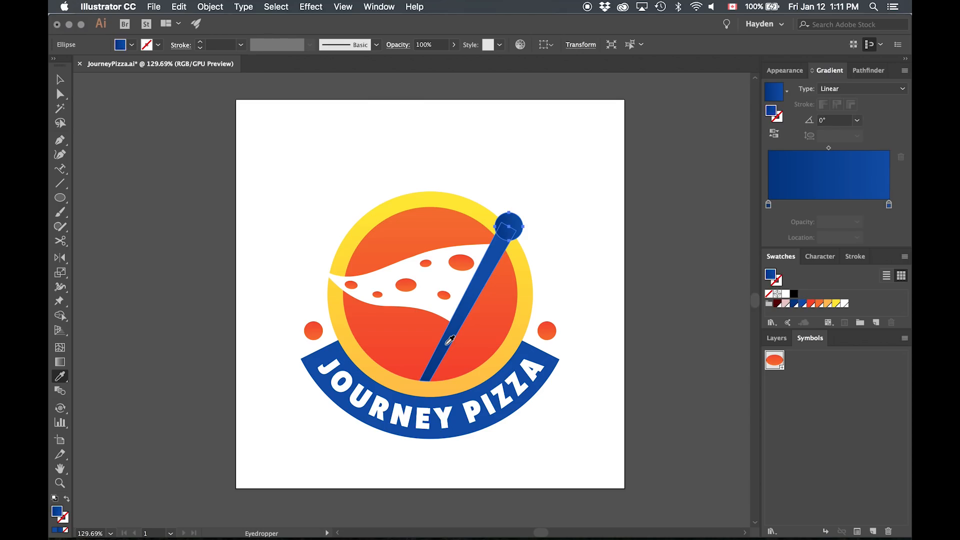
{"action": "left_click", "coordinate": [864, 89]}
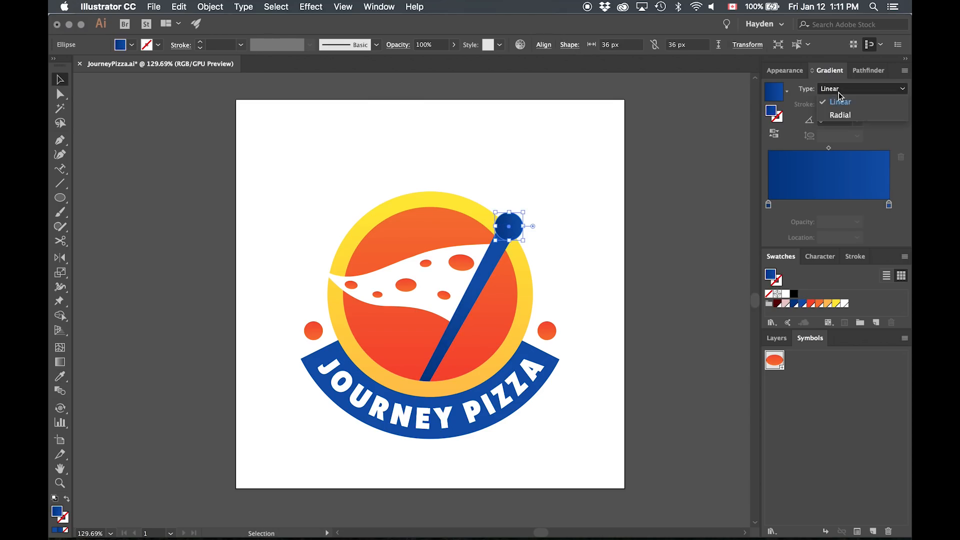
{"action": "left_click", "coordinate": [841, 115]}
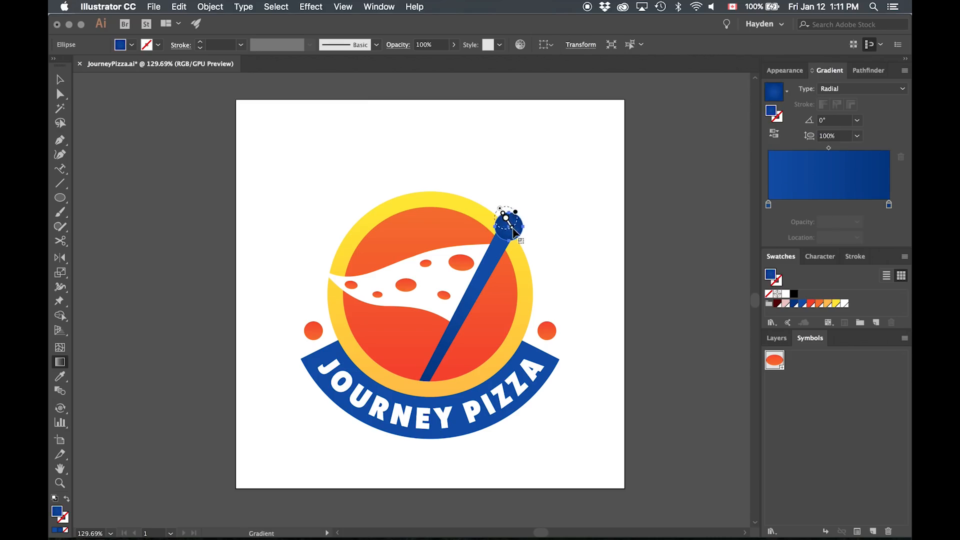
{"action": "left_click", "coordinate": [566, 227]}
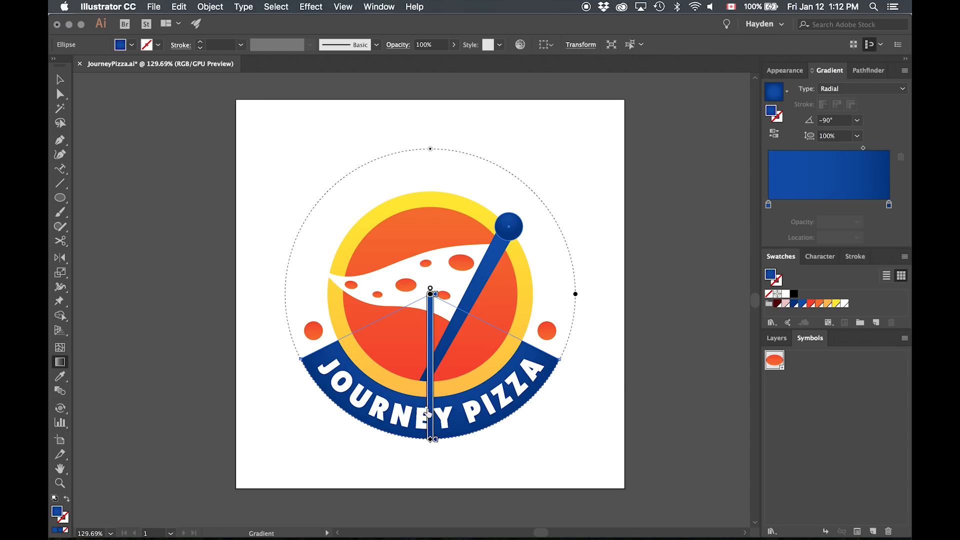
{"action": "left_click", "coordinate": [616, 373]}
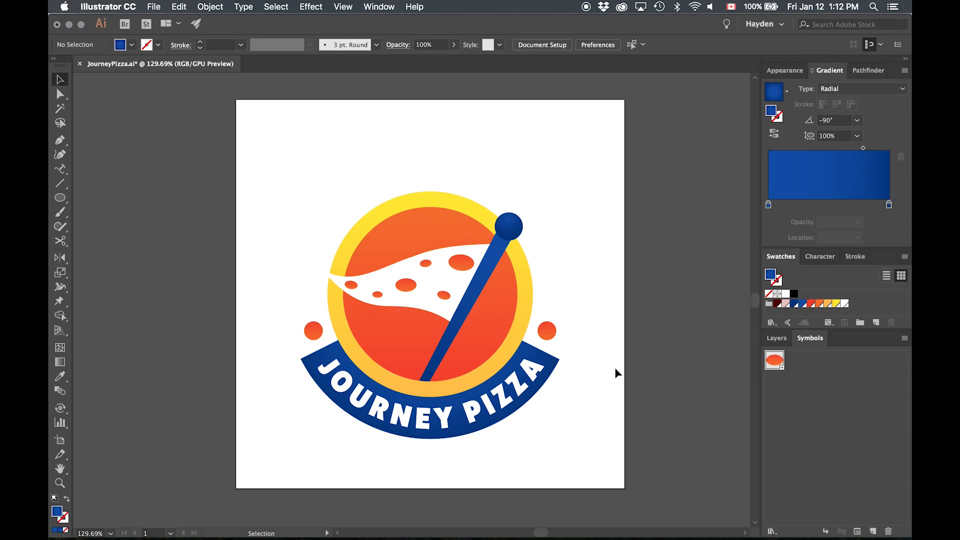
{"action": "mouse_move", "coordinate": [592, 288]}
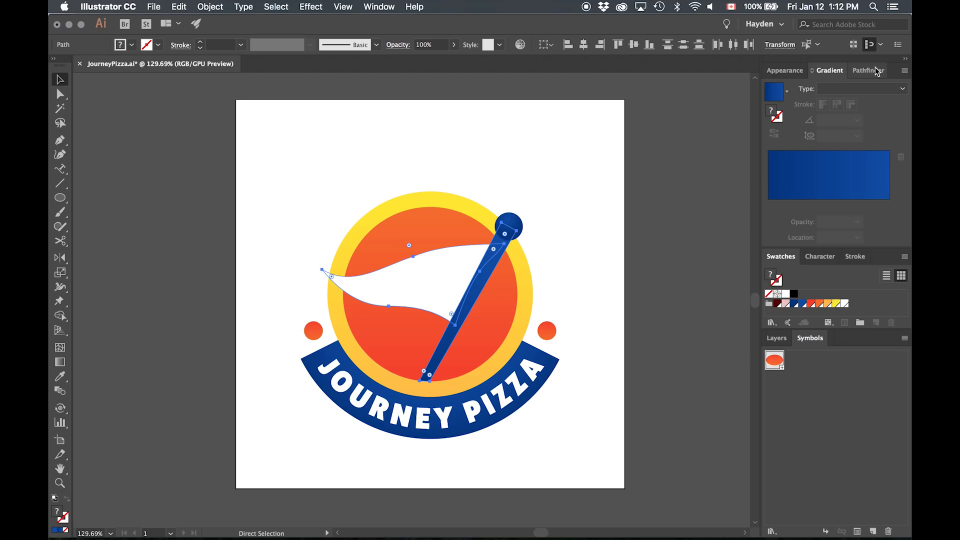
- Position a flag copy, send it behind the toppings, and Intersect it with the circle
{"action": "left_click", "coordinate": [866, 70]}
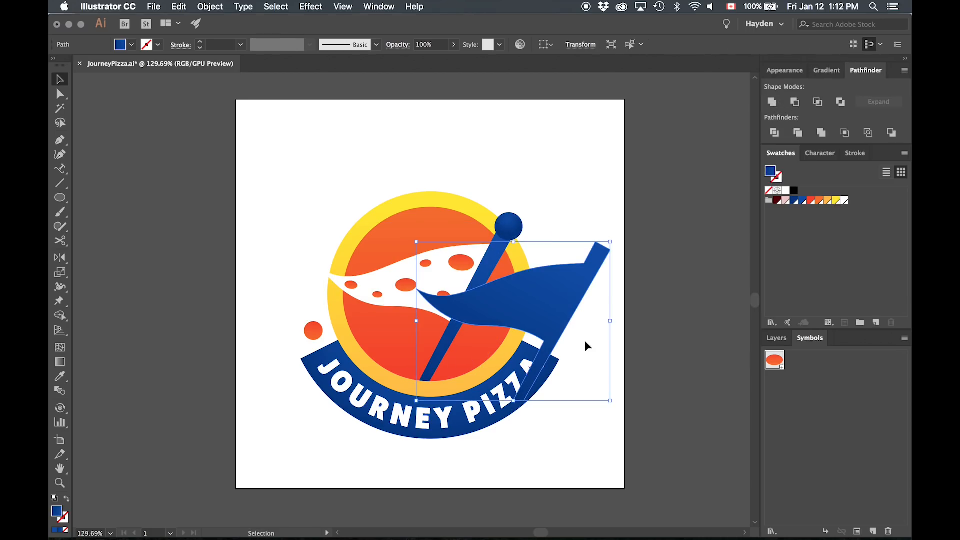
{"action": "left_click_drag", "start_coordinate": [515, 322], "coordinate": [419, 308]}
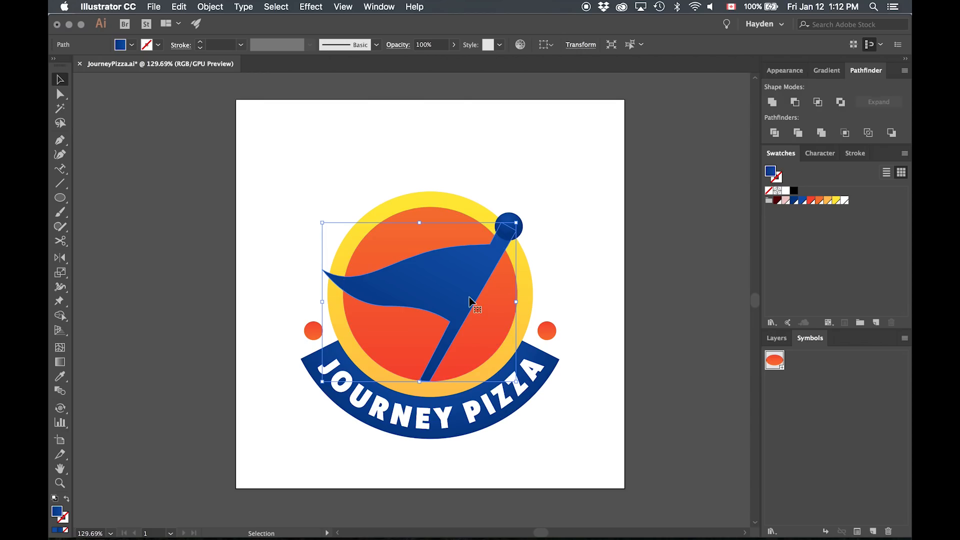
{"action": "left_click_drag", "start_coordinate": [474, 301], "coordinate": [475, 309]}
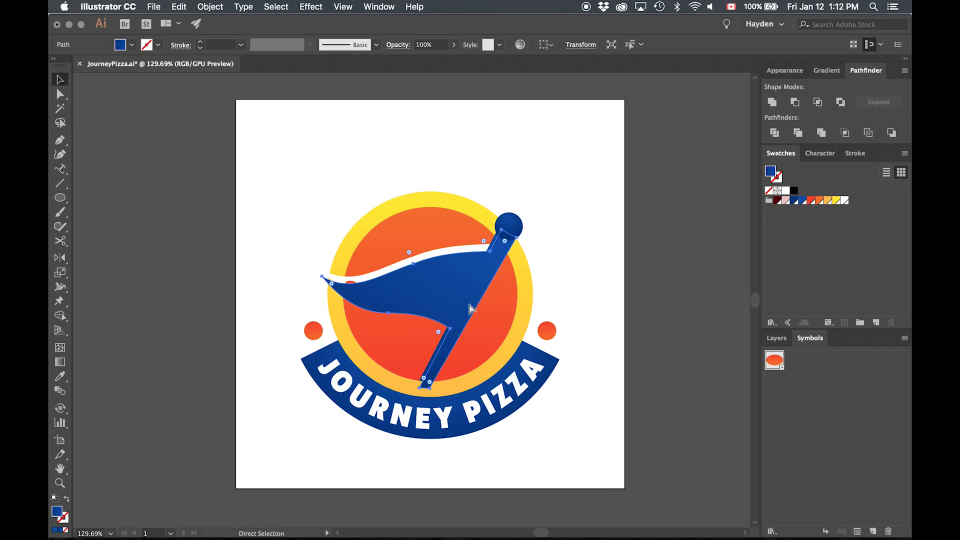
{"action": "key", "text": "cmd+shift+["}
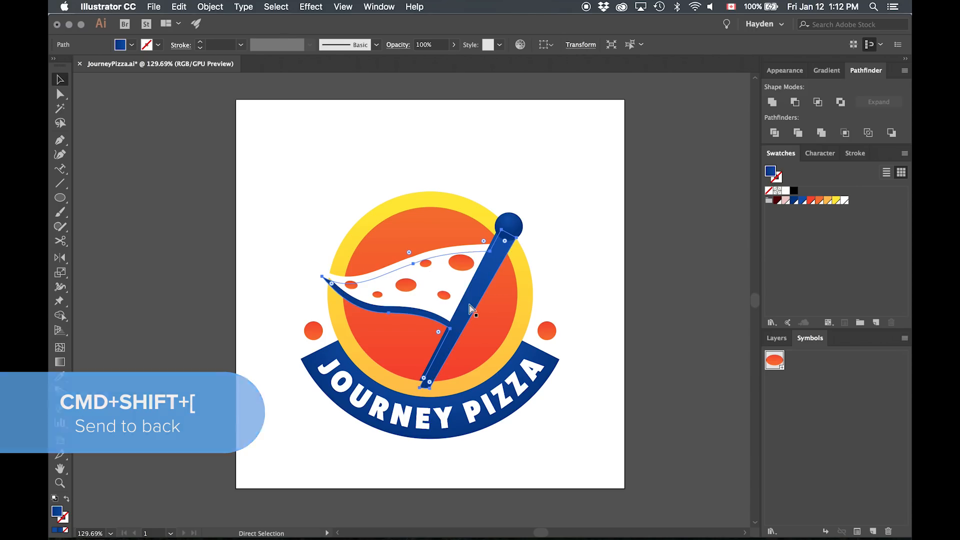
{"action": "key", "text": "cmd+shift+["}
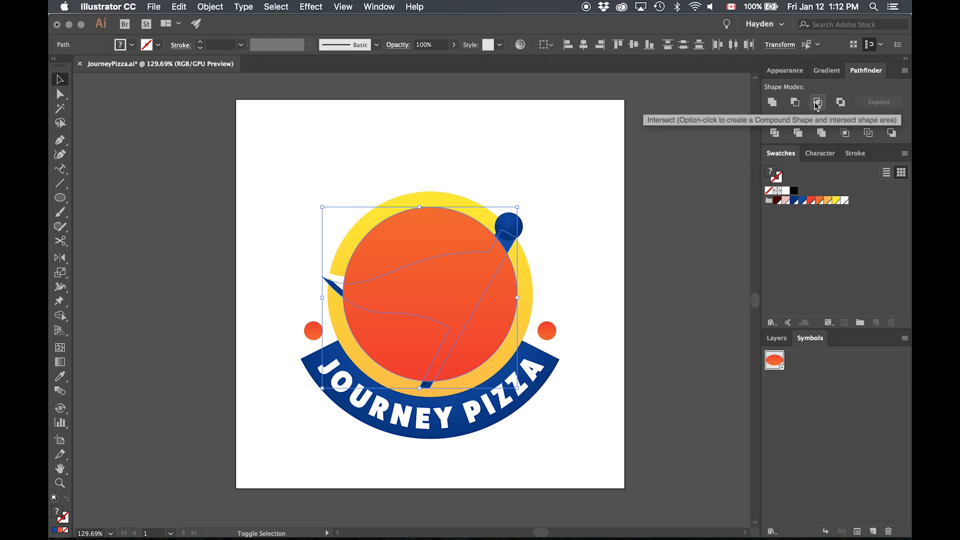
{"action": "left_click", "coordinate": [817, 102]}
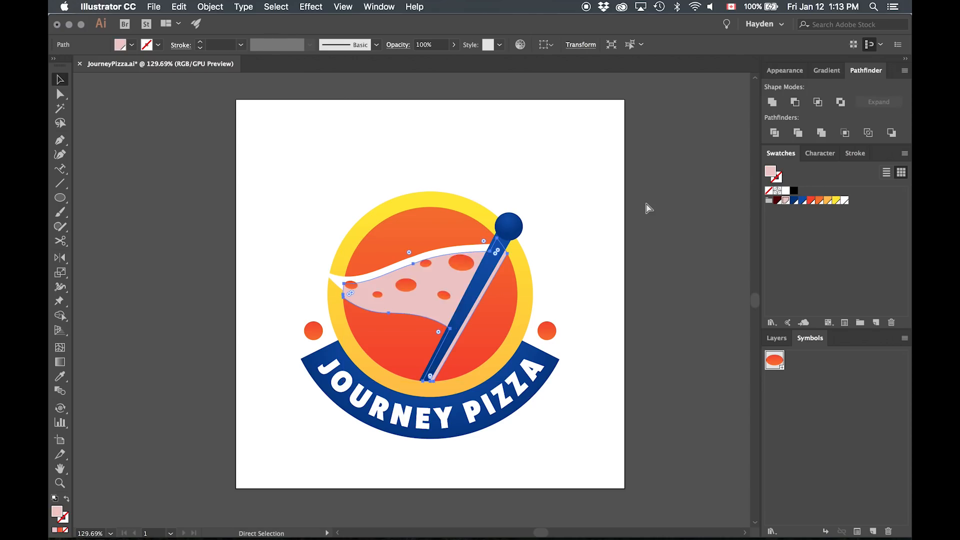
- Fill the flag shadow with a dark red gradient fading to transparent at 25% opacity
{"action": "key", "text": "cmd+["}
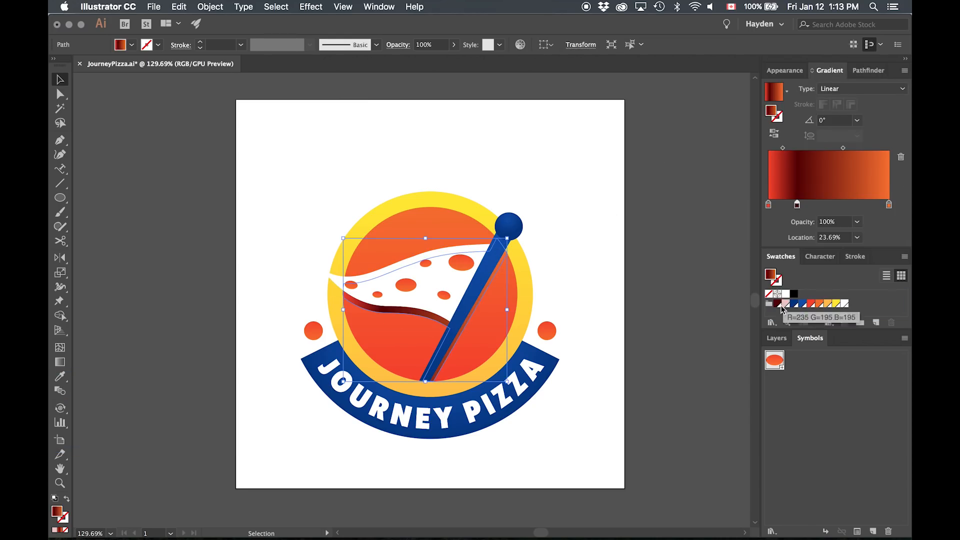
{"action": "left_click_drag", "start_coordinate": [799, 204], "coordinate": [770, 205]}
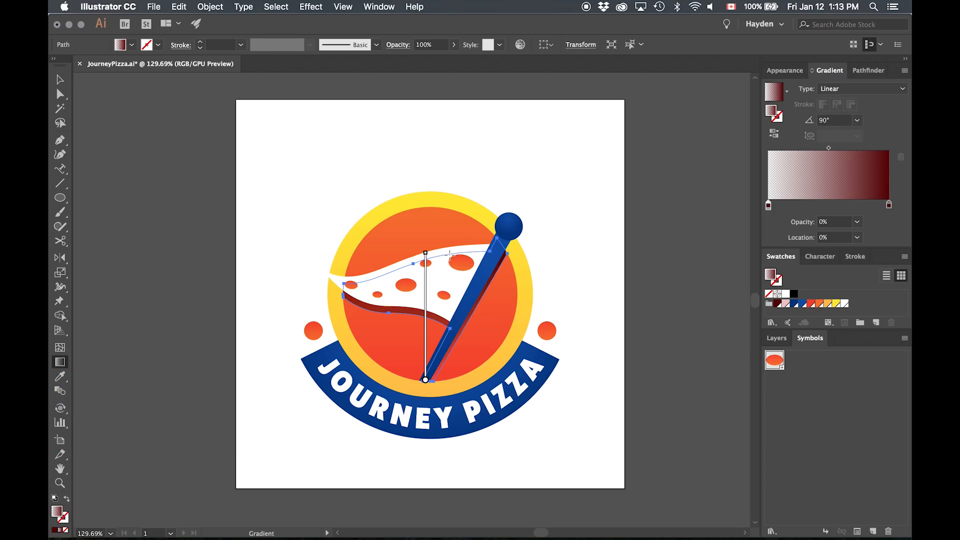
{"action": "left_click", "coordinate": [459, 315]}
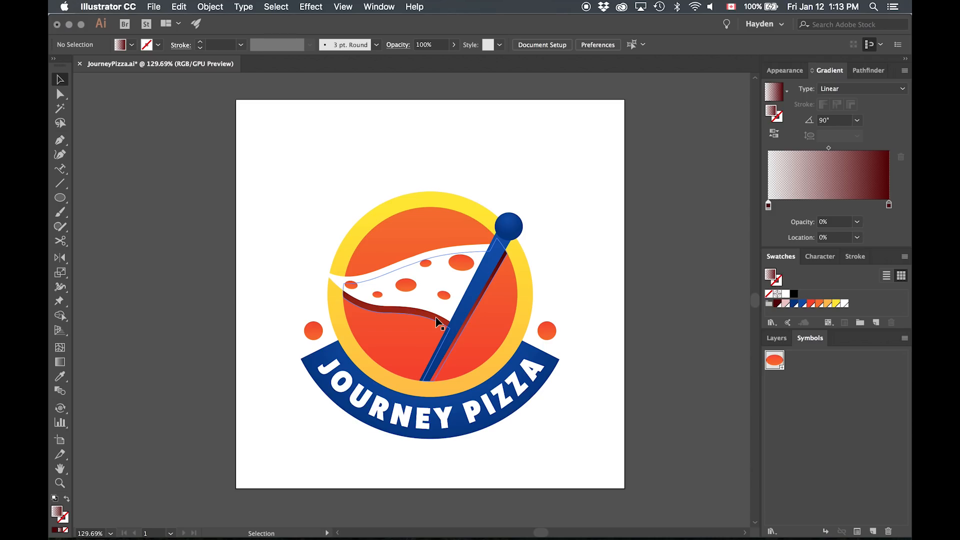
{"action": "left_click", "coordinate": [438, 321]}
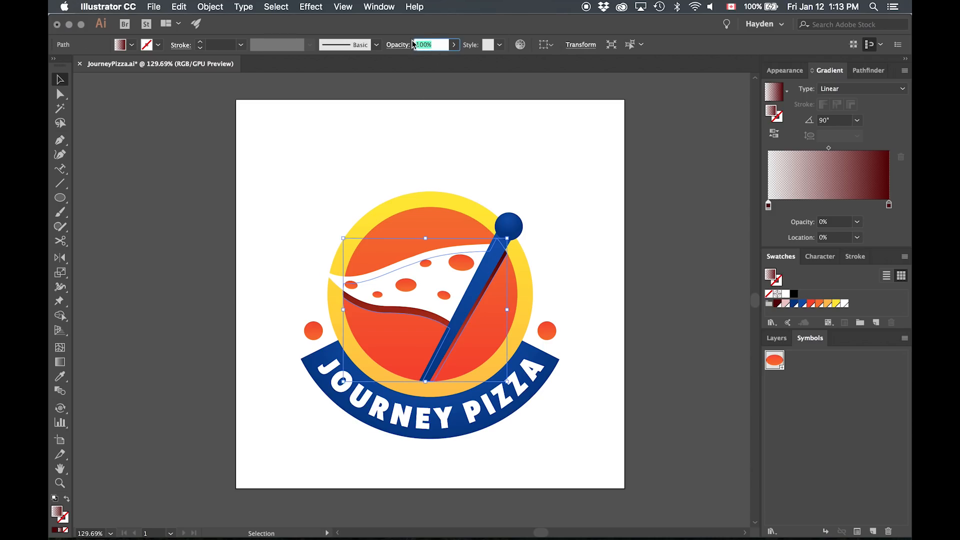
{"action": "type", "text": "25%"}
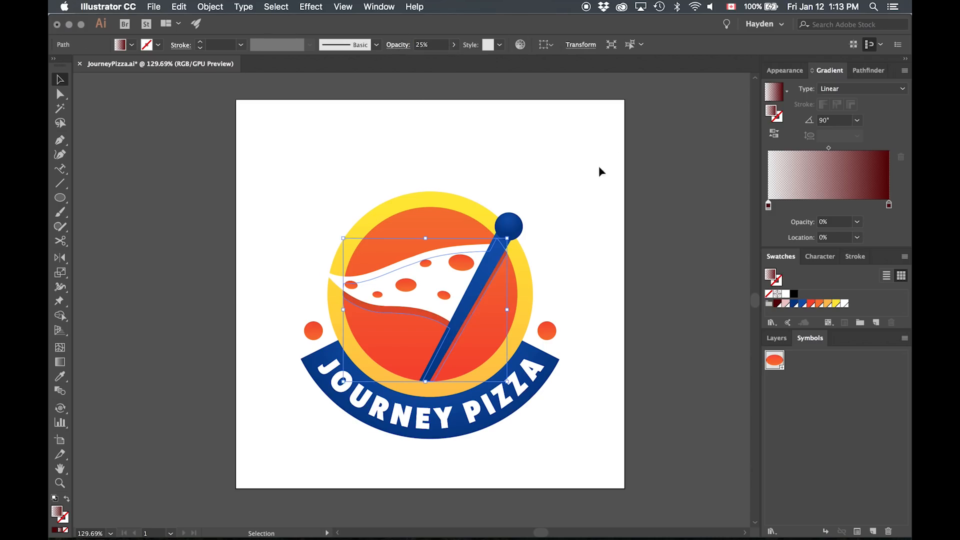
{"action": "left_click", "coordinate": [639, 290]}
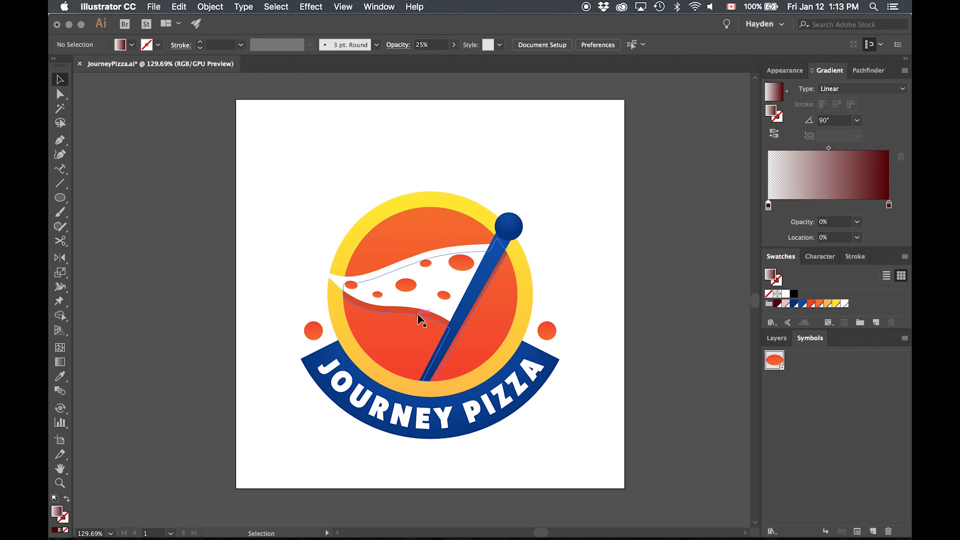
{"action": "left_click", "coordinate": [422, 317]}
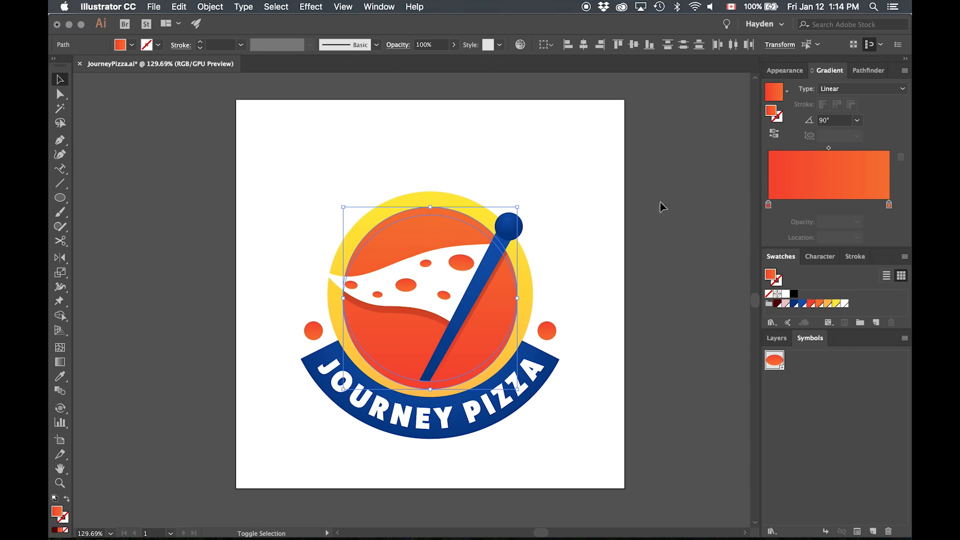
- Cut a crescent along the circle's top edge with Pathfinder to form the top shadow
{"action": "left_click", "coordinate": [867, 70]}
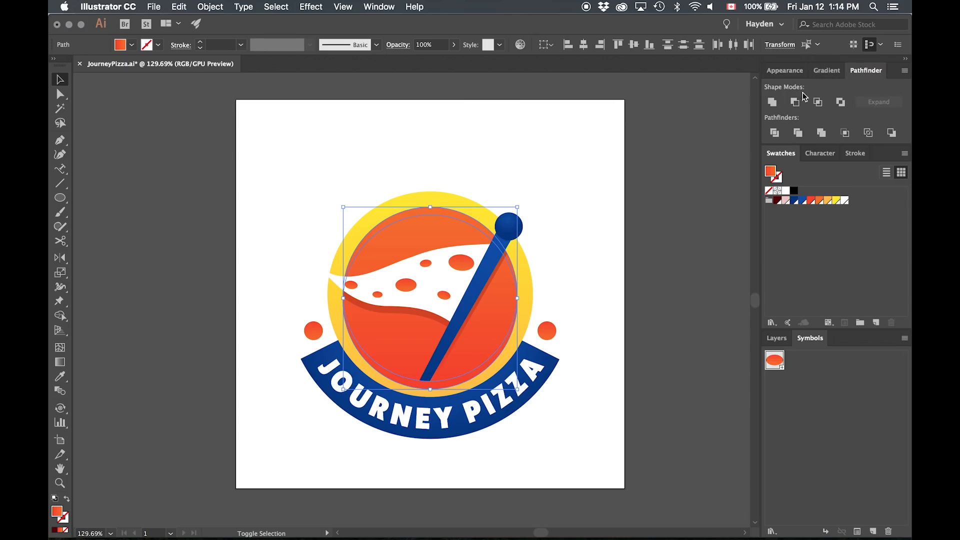
{"action": "left_click", "coordinate": [795, 101]}
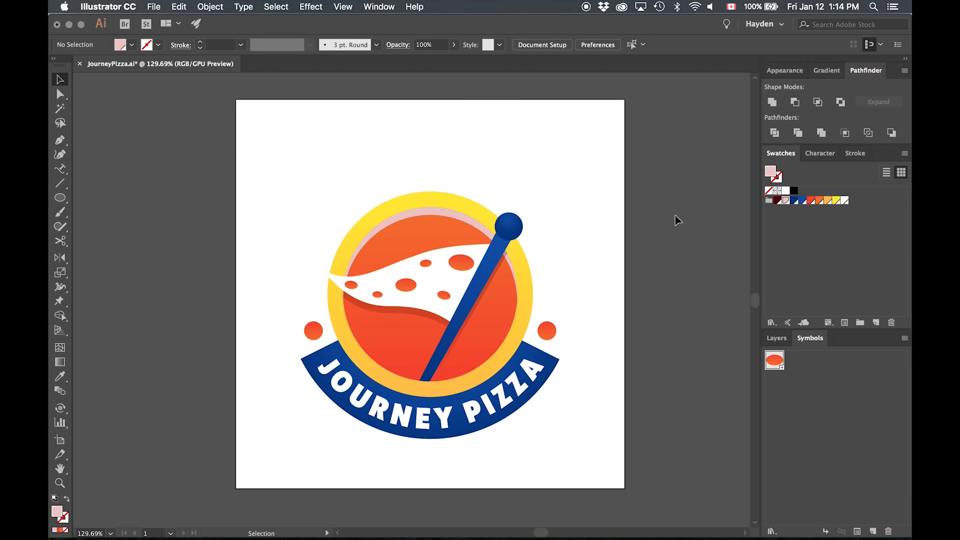
{"action": "left_click", "coordinate": [429, 275]}
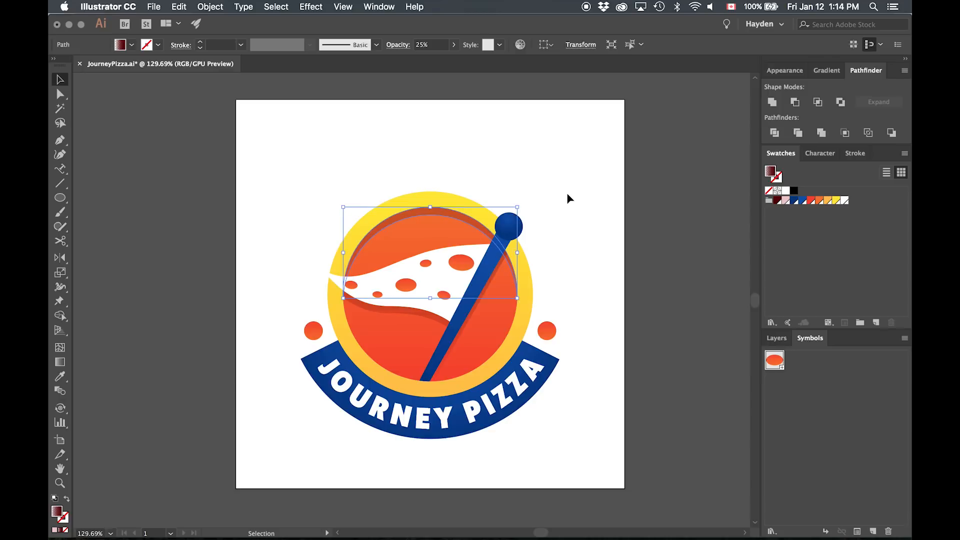
{"action": "left_click", "coordinate": [569, 199]}
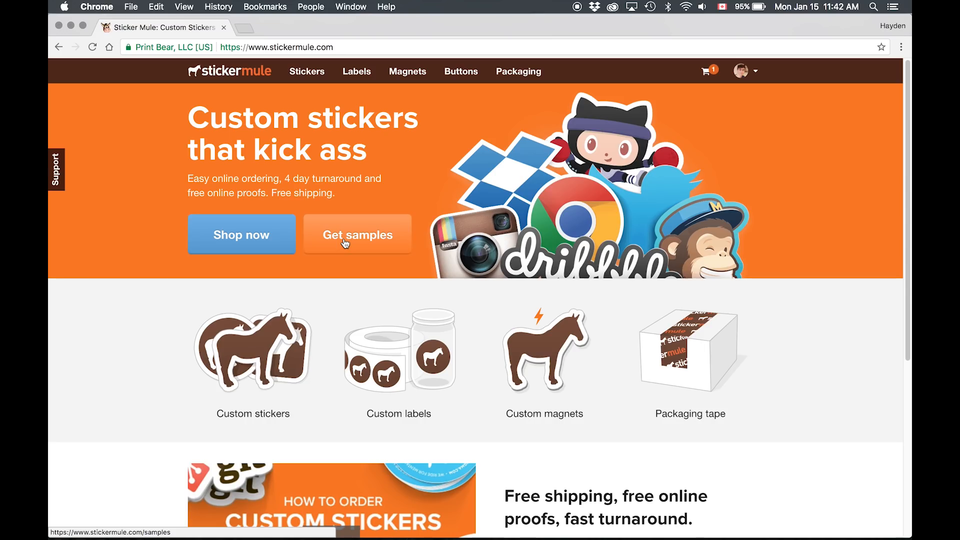
- Order 10 custom 3" x 3" sample stickers for $9 with JourneyPizzaPrint.ai uploaded
{"action": "left_click", "coordinate": [357, 235]}
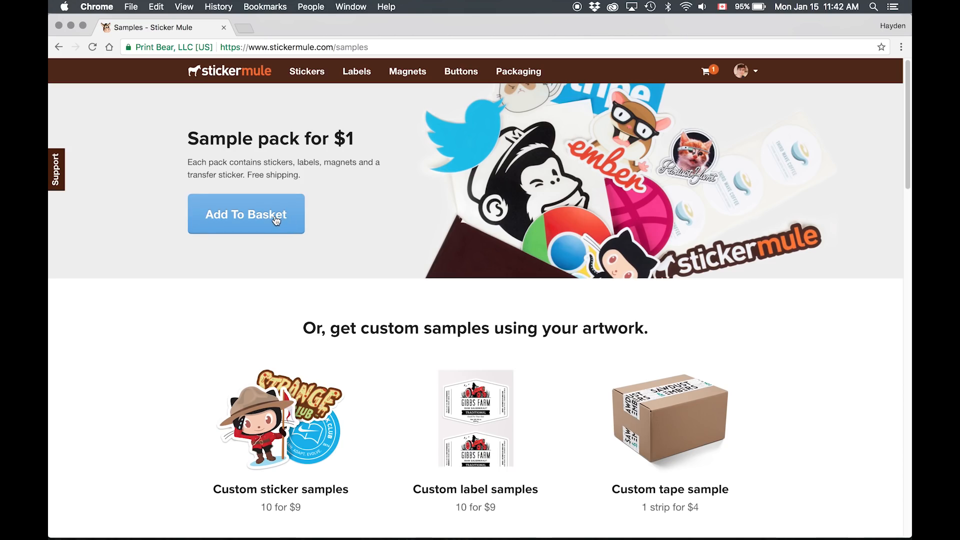
{"action": "mouse_move", "coordinate": [276, 342]}
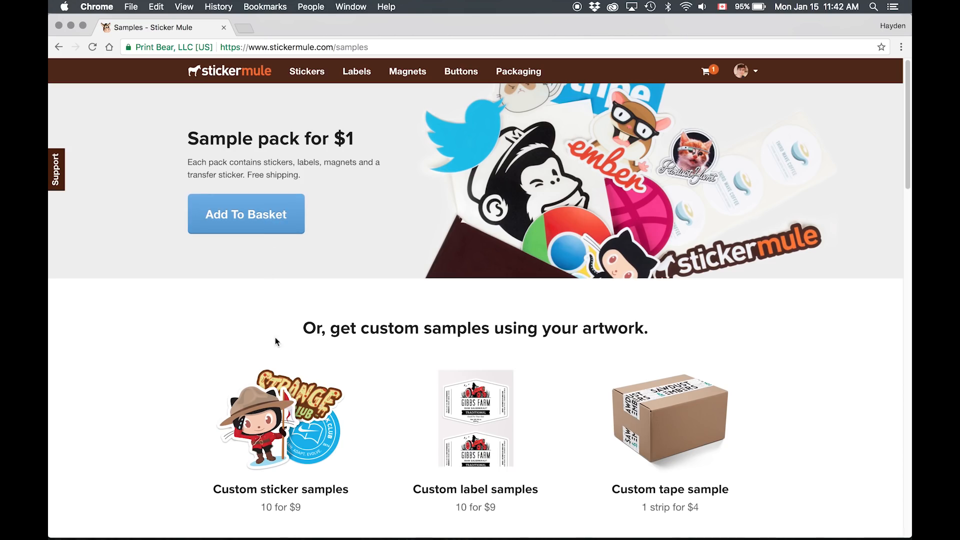
{"action": "left_click", "coordinate": [280, 421]}
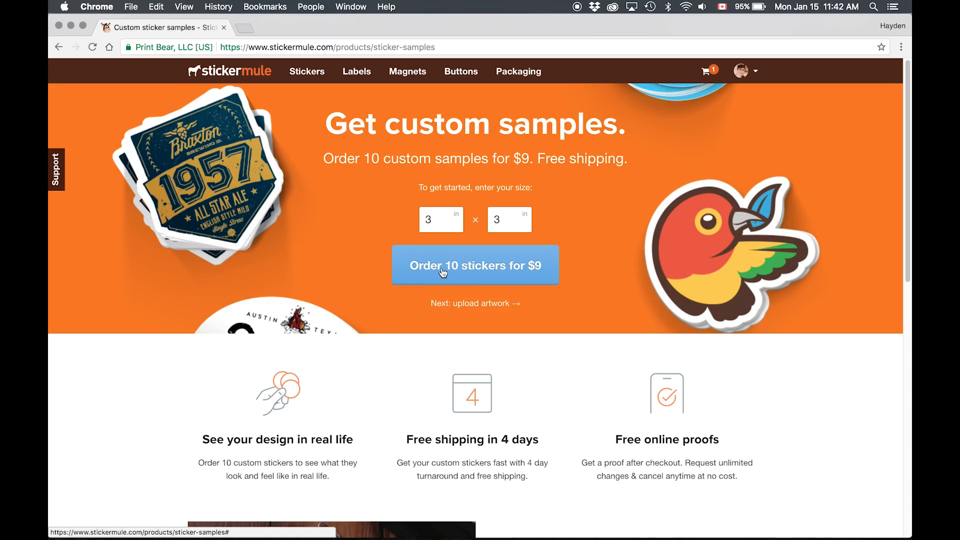
{"action": "left_click", "coordinate": [474, 265]}
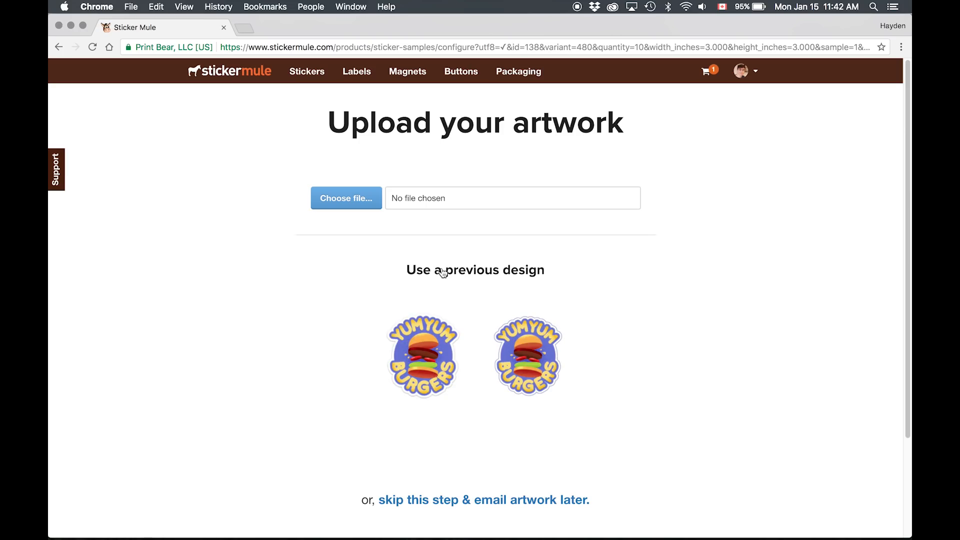
{"action": "left_click", "coordinate": [345, 198]}
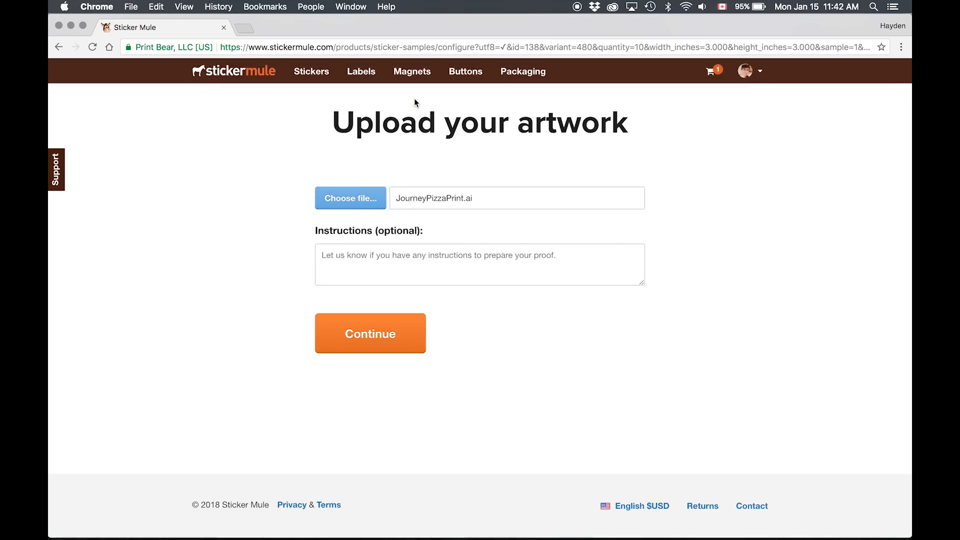
{"action": "mouse_move", "coordinate": [405, 246]}
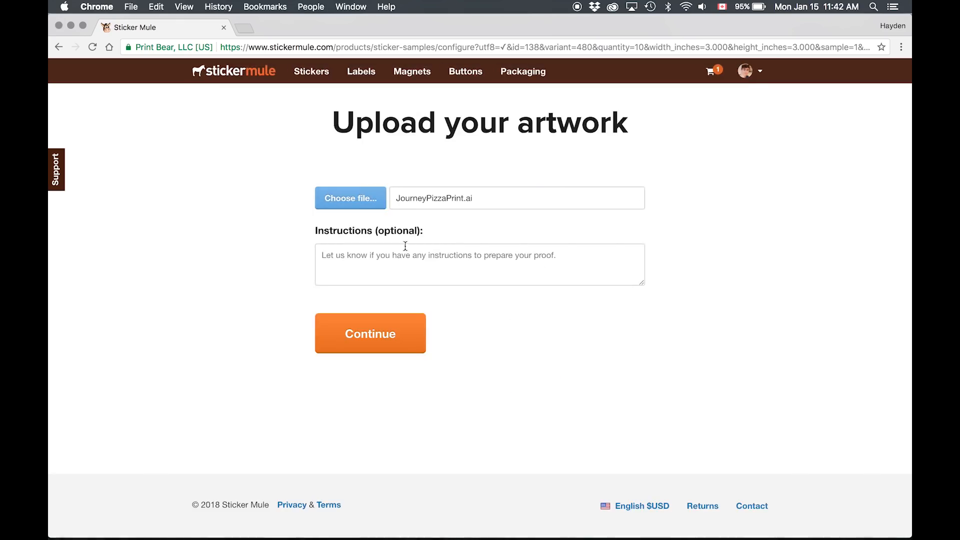
{"action": "mouse_move", "coordinate": [369, 341]}
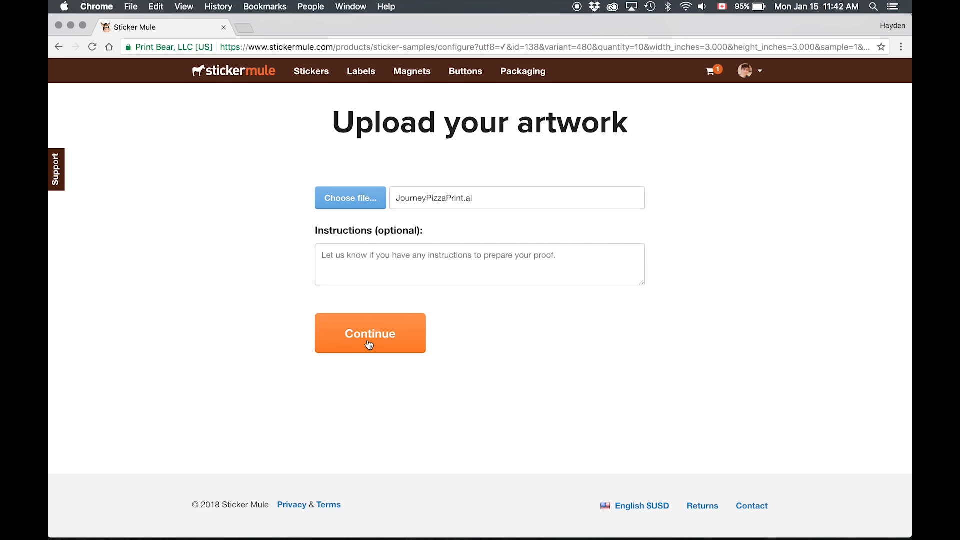
{"action": "left_click", "coordinate": [370, 333]}
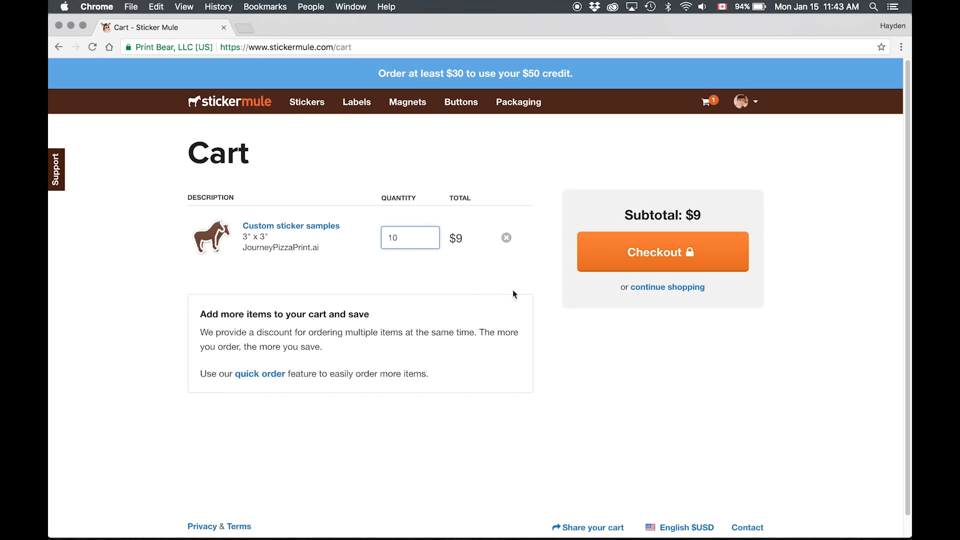
- Check out the $9 custom sticker sample order from the cart
{"action": "left_click", "coordinate": [662, 252]}
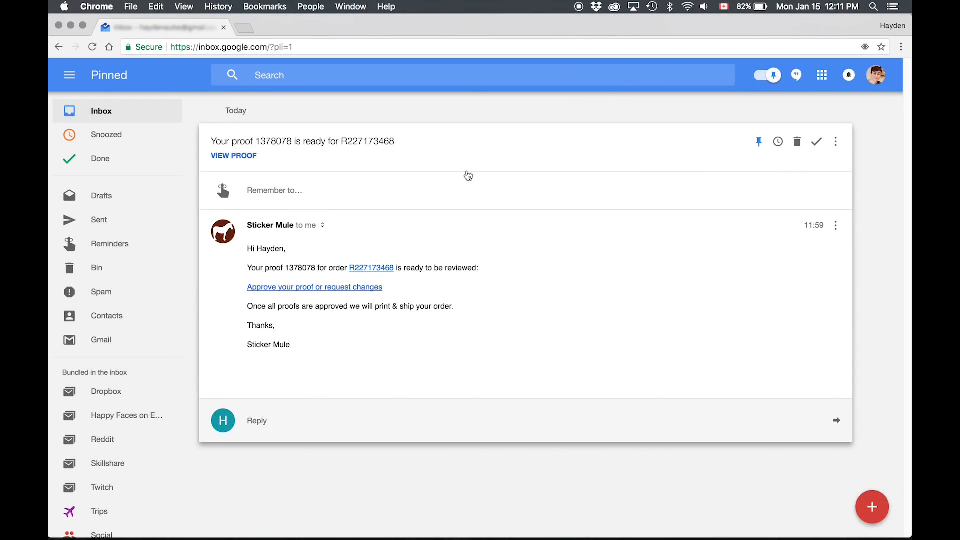
- Open the Journey Pizza sticker proof via VIEW PROOF in the Sticker Mule email
{"action": "left_click", "coordinate": [235, 156]}
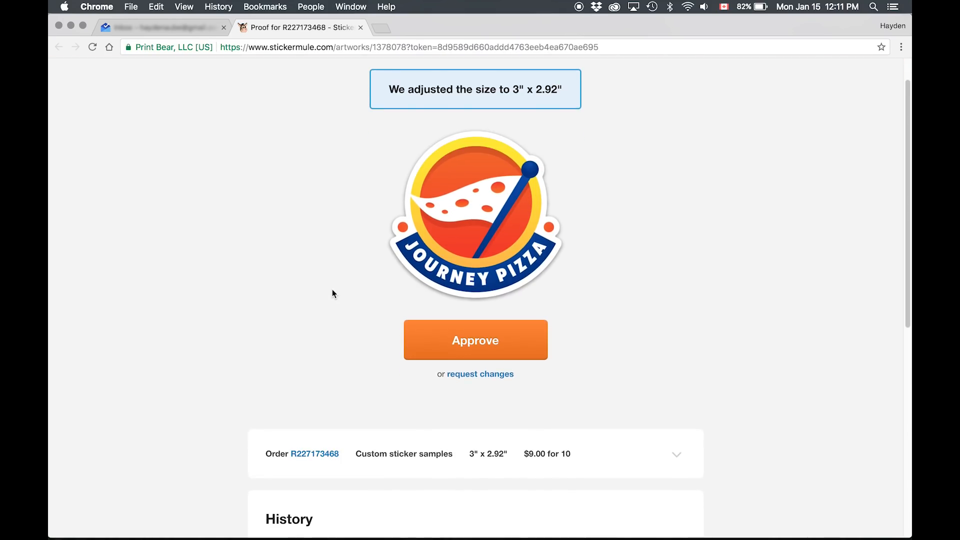
- Open and cancel a change request, then approve the Journey Pizza proof and start production
{"action": "scroll", "scroll_direction": "down", "scroll_amount": 3}
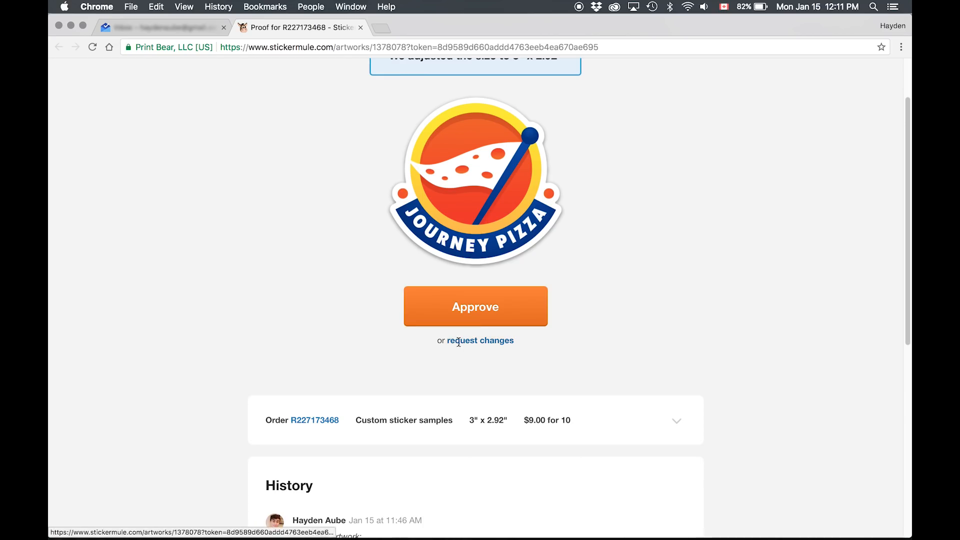
{"action": "left_click", "coordinate": [480, 341]}
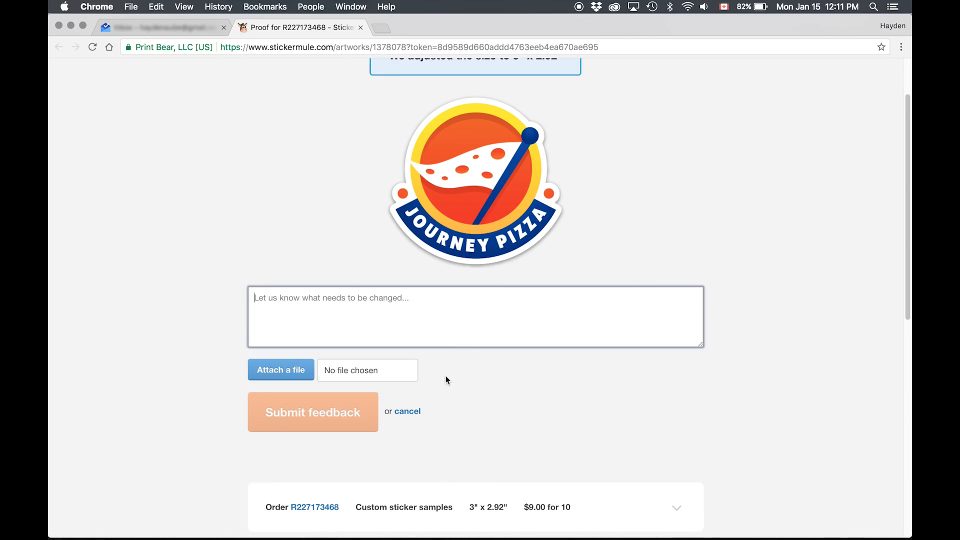
{"action": "left_click", "coordinate": [407, 411]}
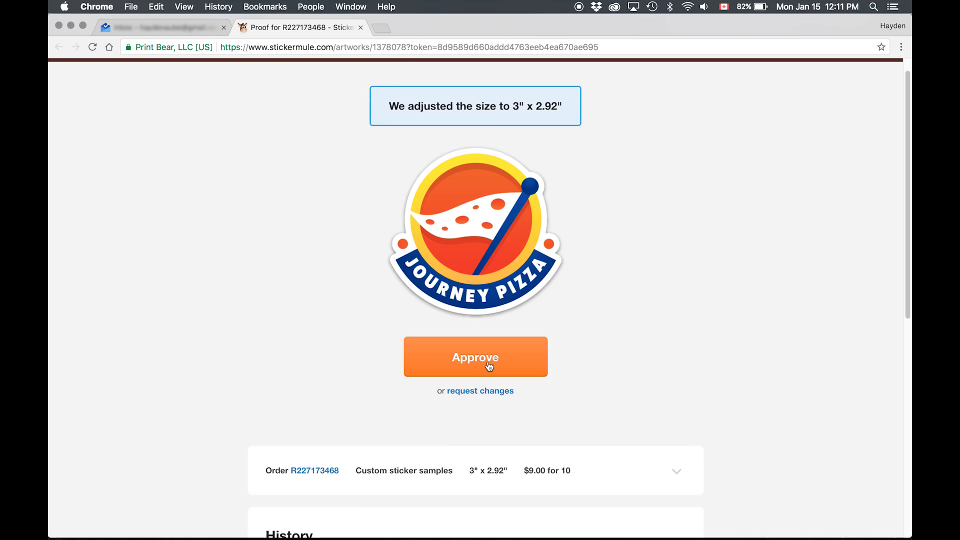
{"action": "left_click", "coordinate": [475, 357]}
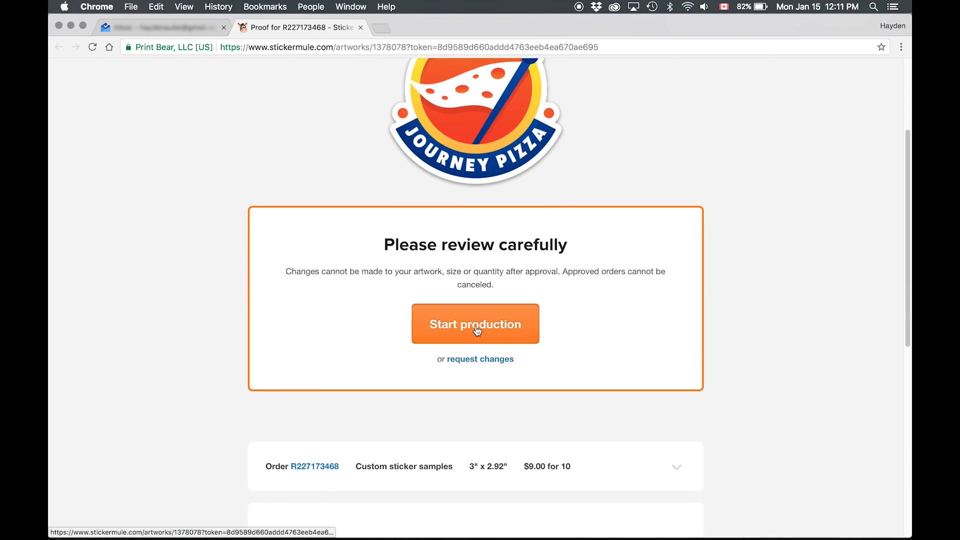
{"action": "left_click", "coordinate": [474, 323]}
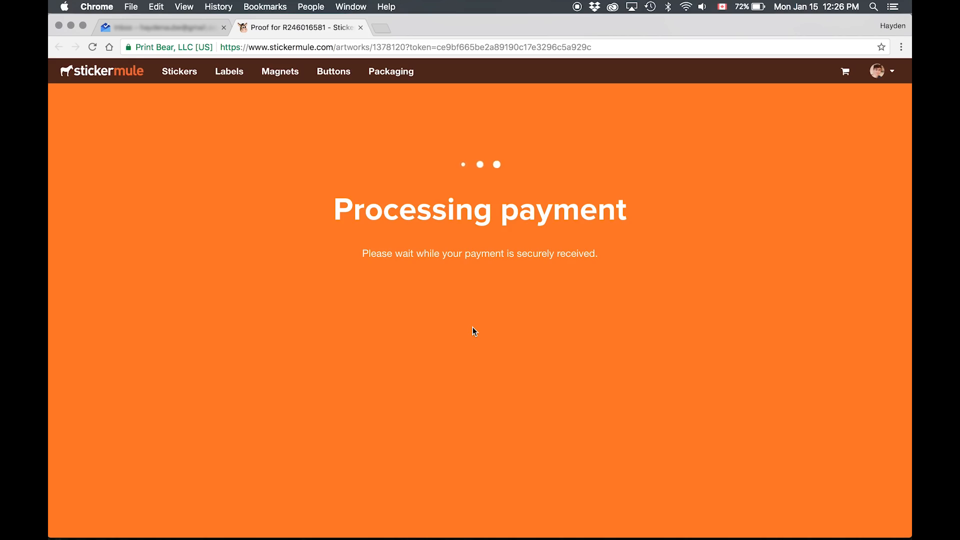